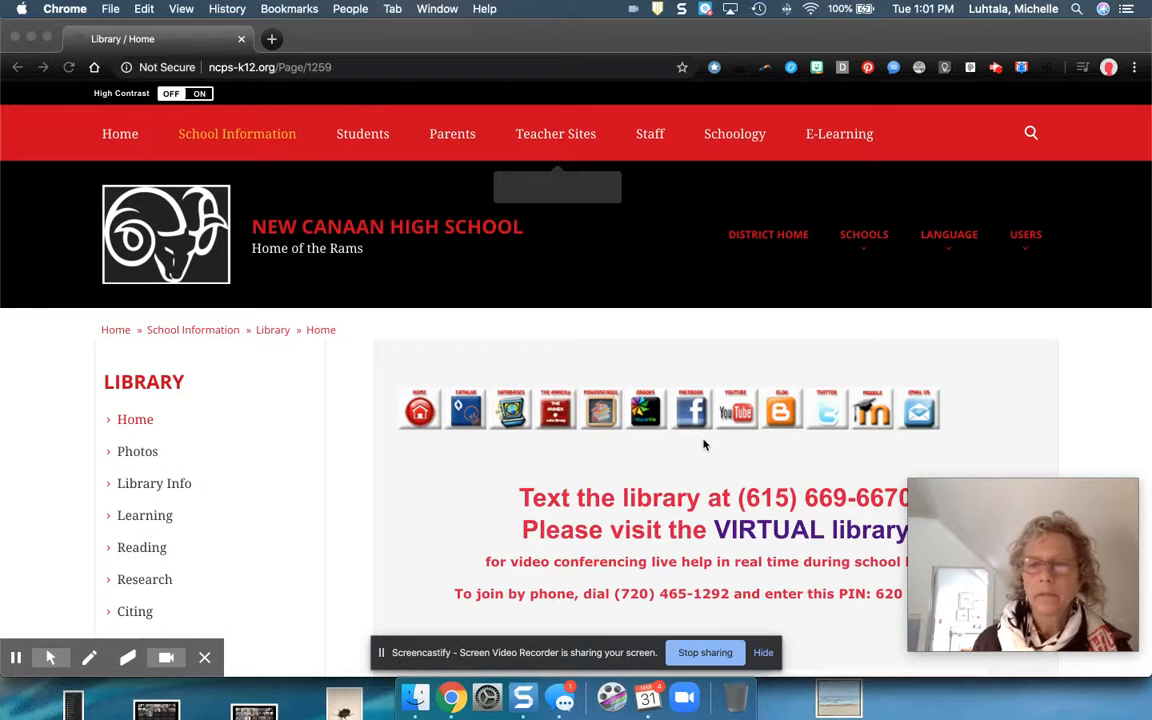
- Run a blank Discovery Service search from the library site to reach EBSCO results
scroll(down, 3)
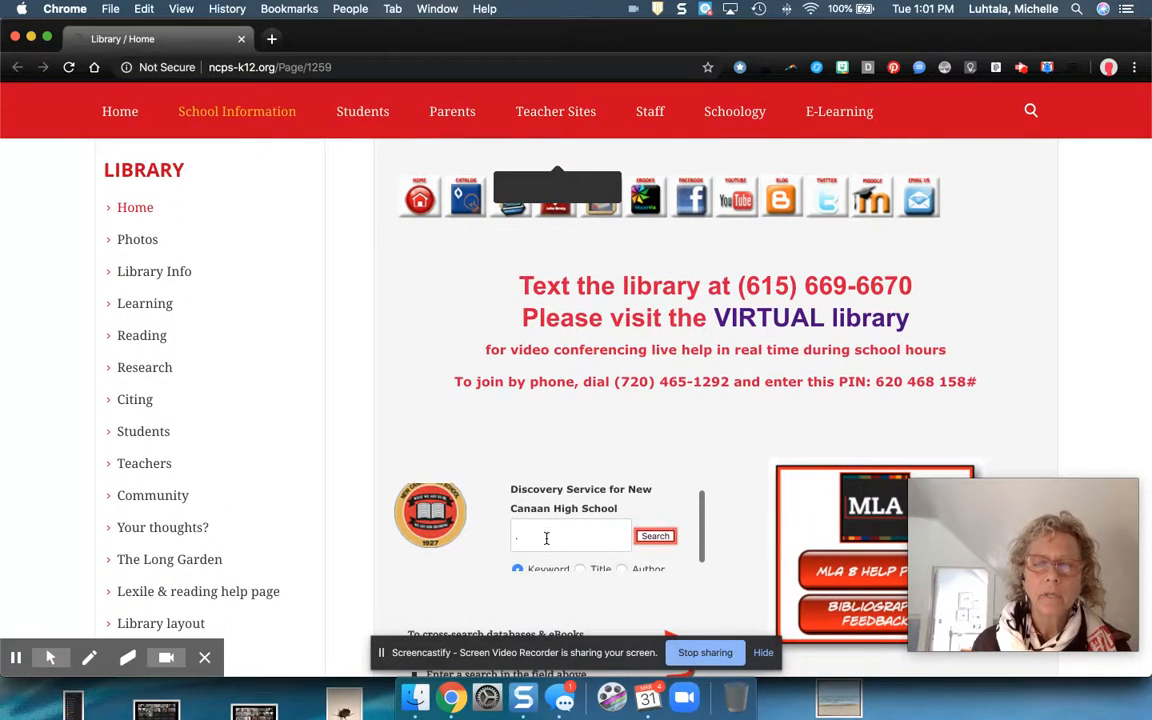
click(570, 544)
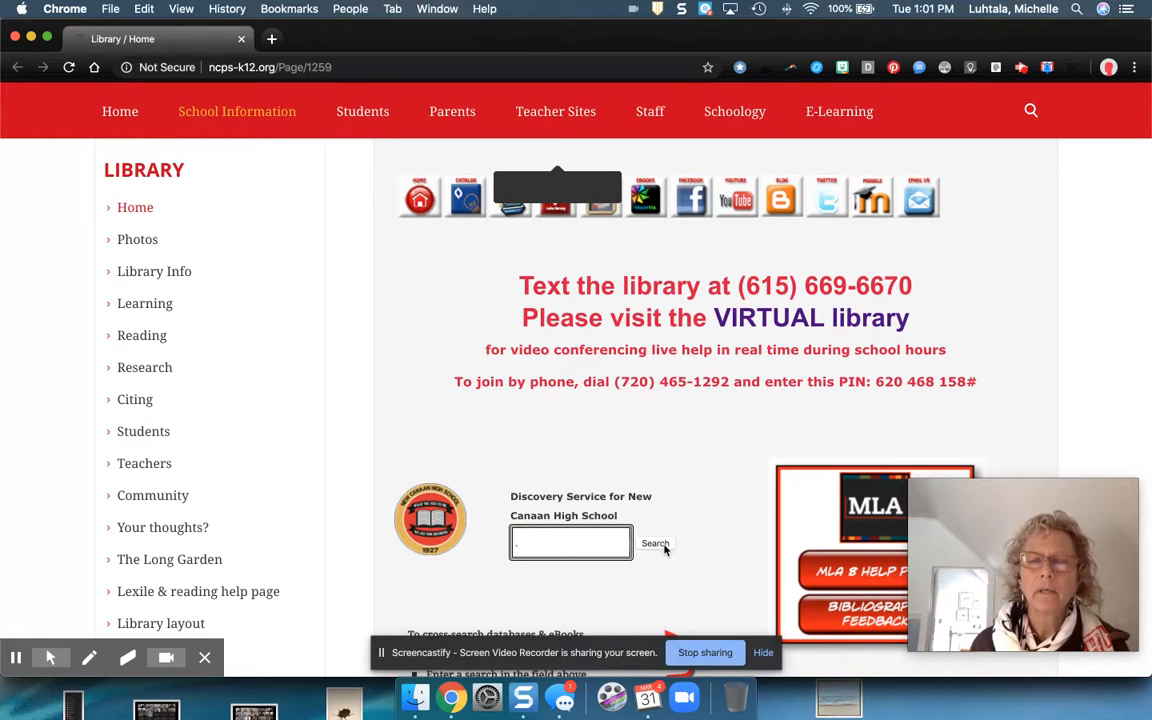
click(656, 544)
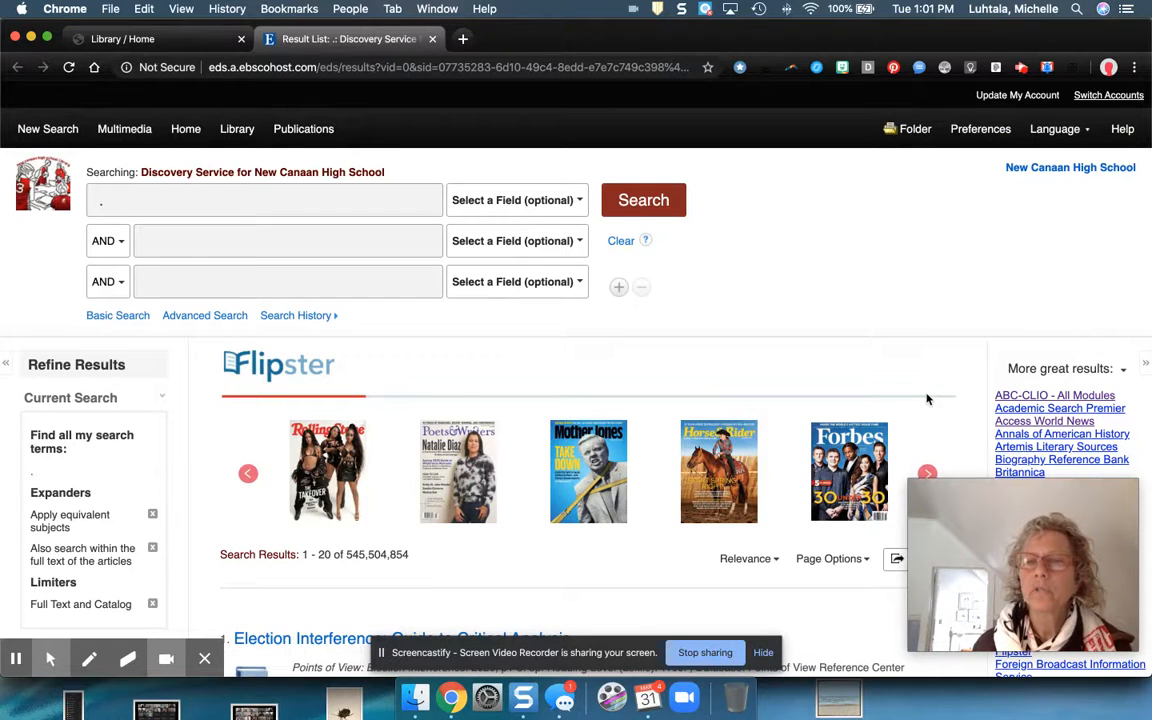
- Launch the Roper iPOLL database from EBSCO's More great results list
scroll(down, 3)
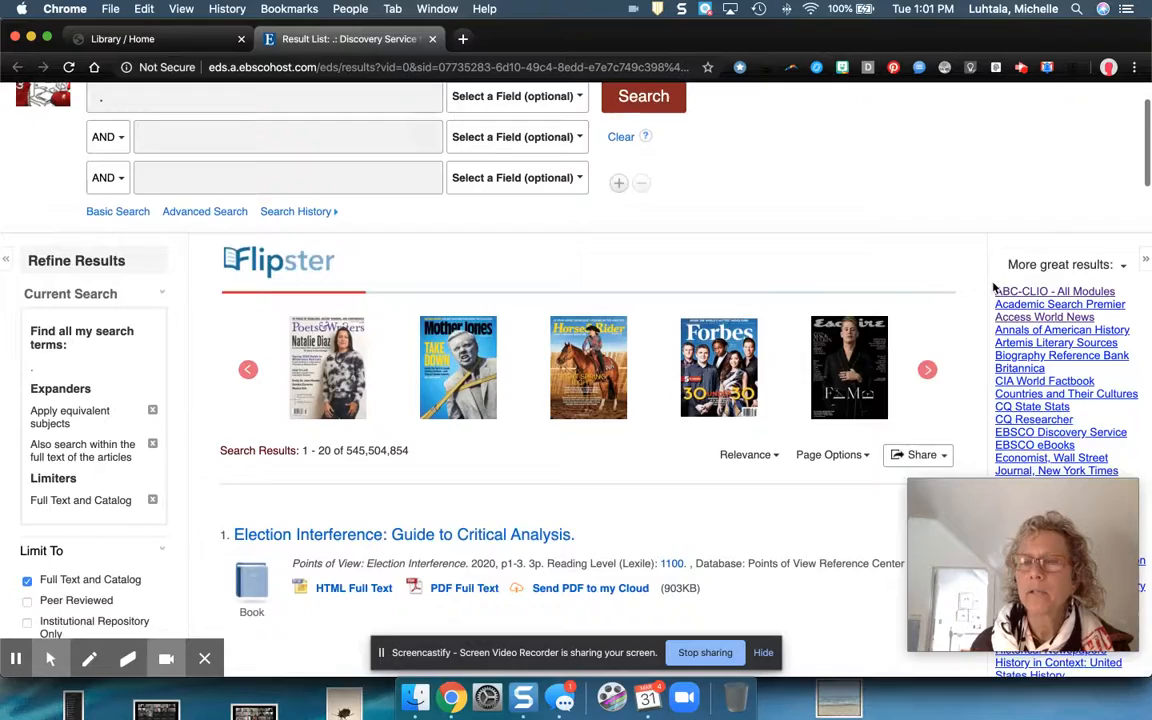
scroll(down, 3)
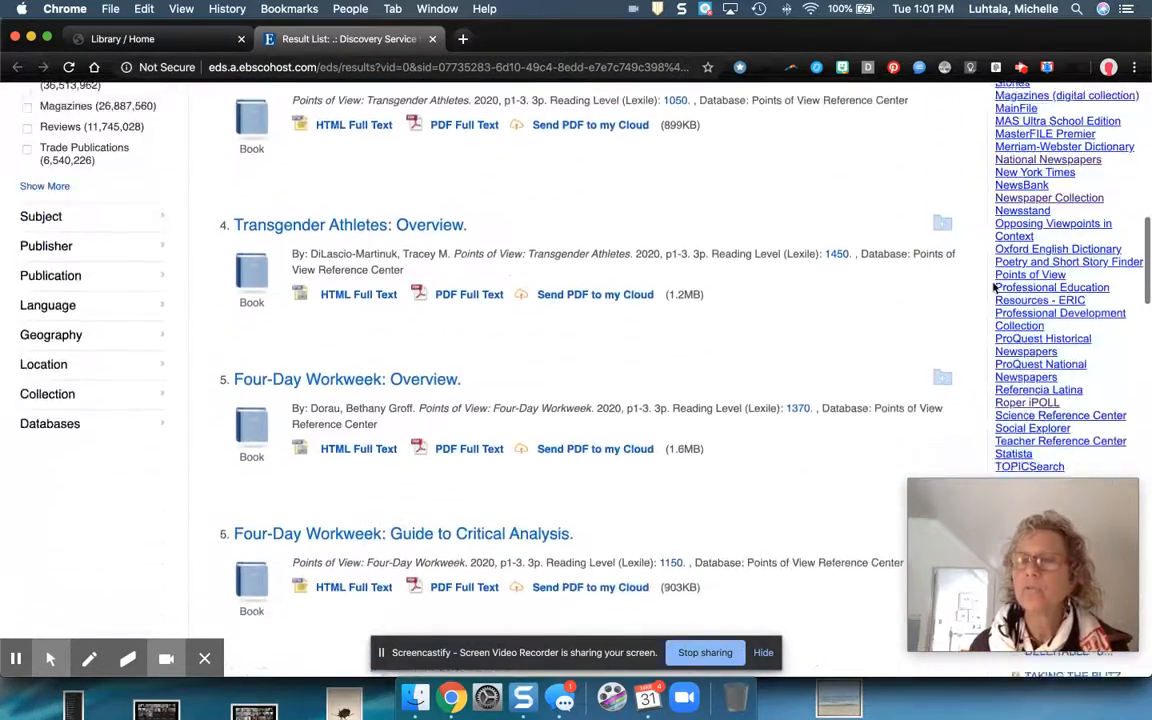
scroll(down, 3)
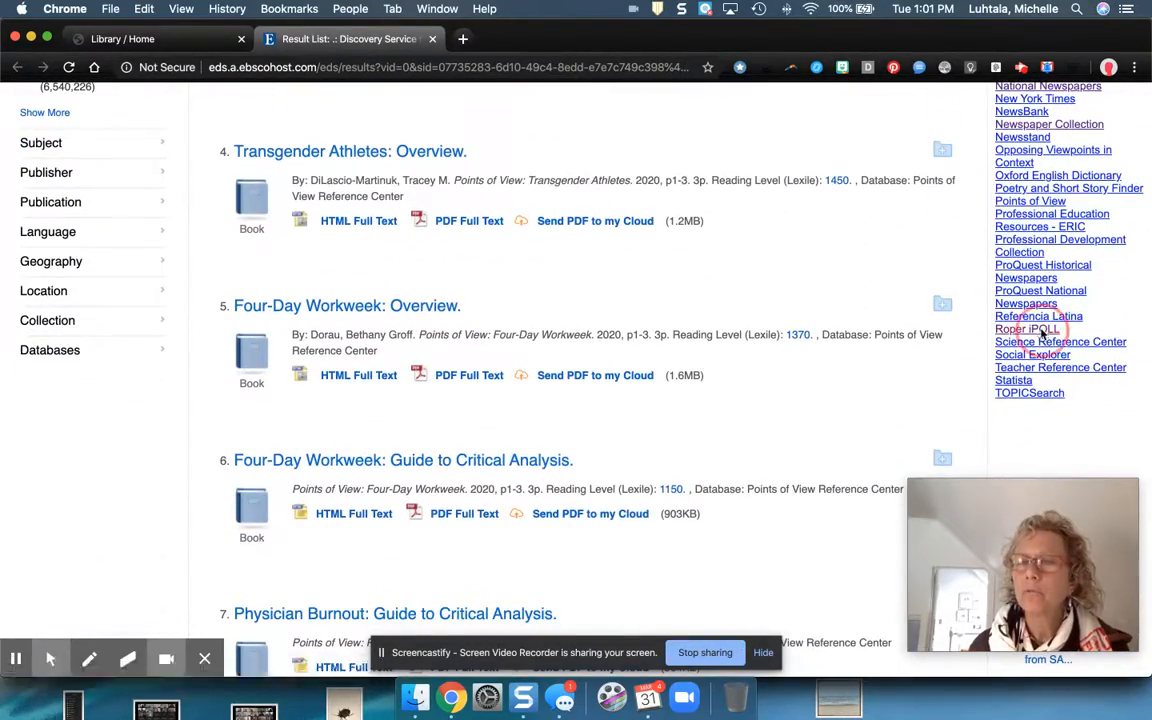
click(1026, 328)
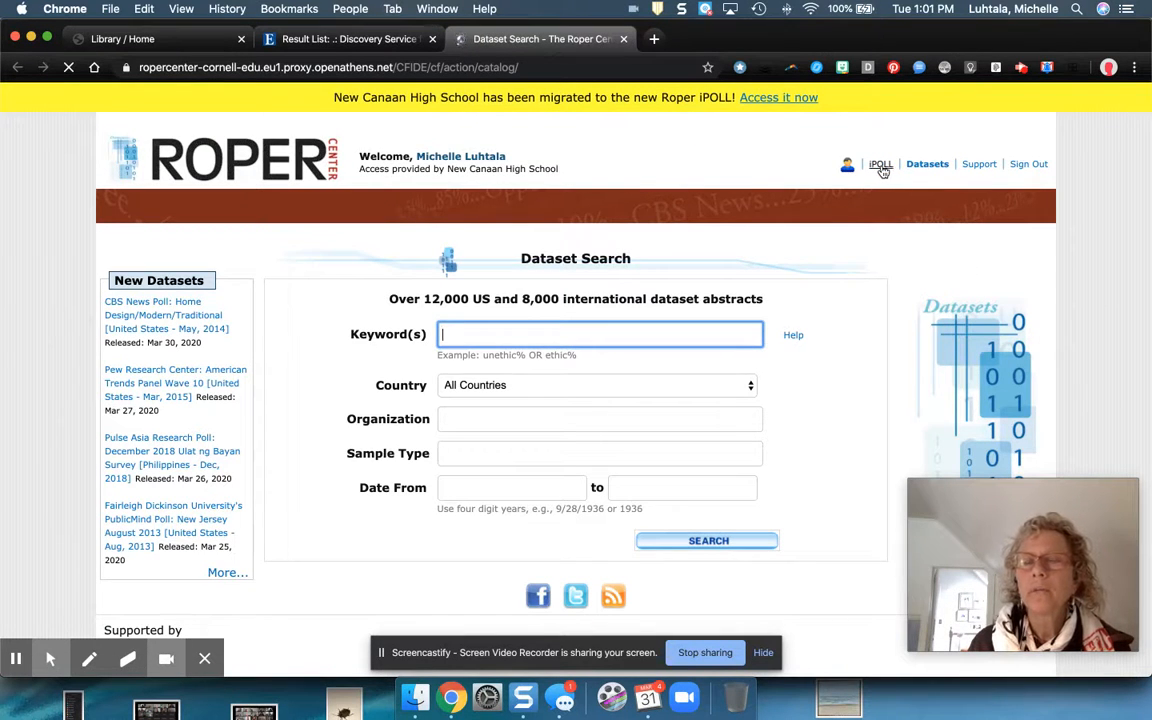
- Search iPOLL questions for "House Un-American Activities Committee" OR communism, dated 1950 to 1959
click(880, 164)
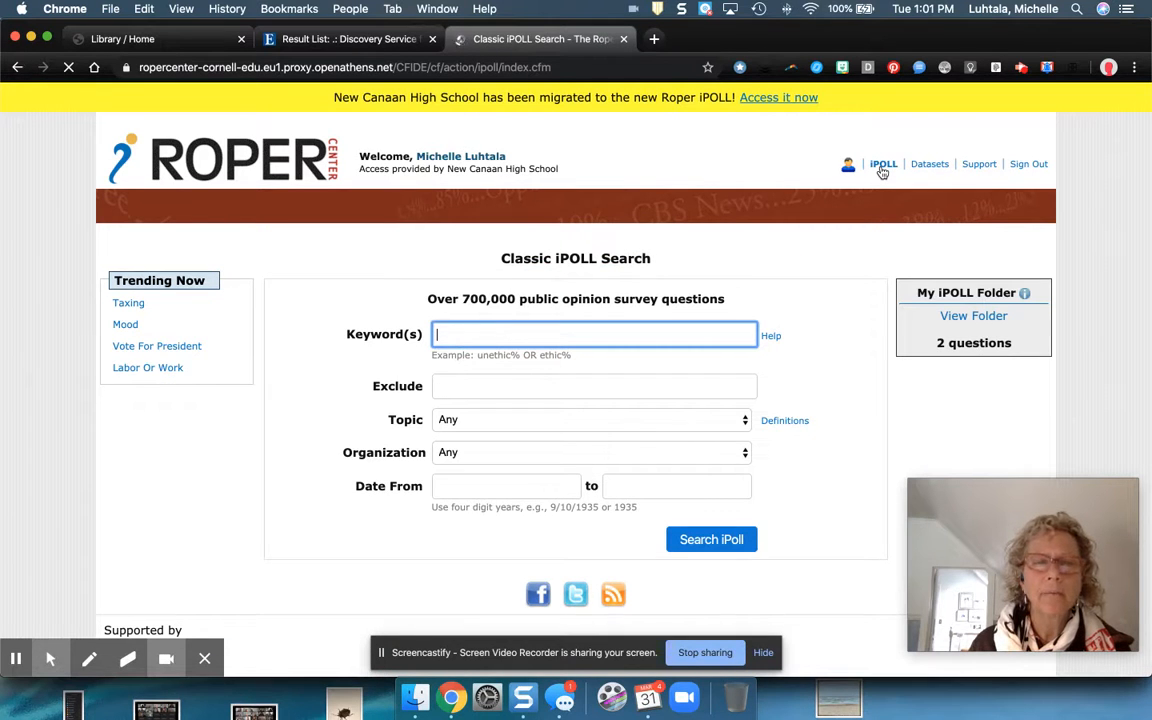
click(594, 334)
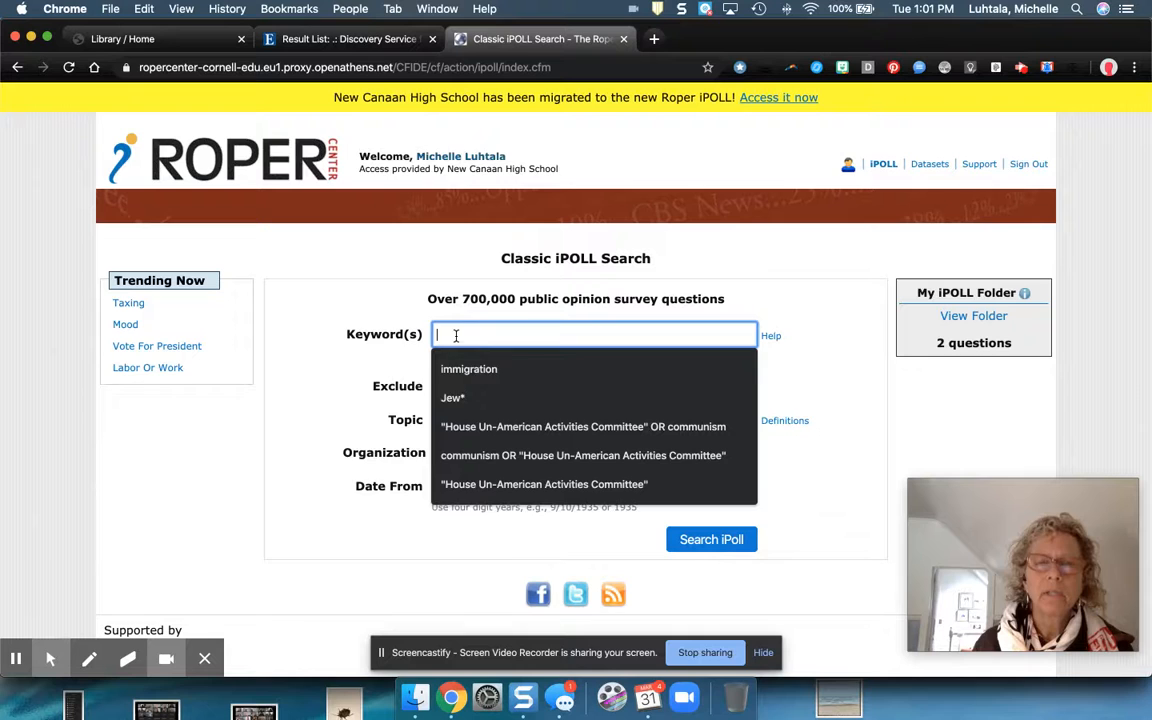
click(584, 426)
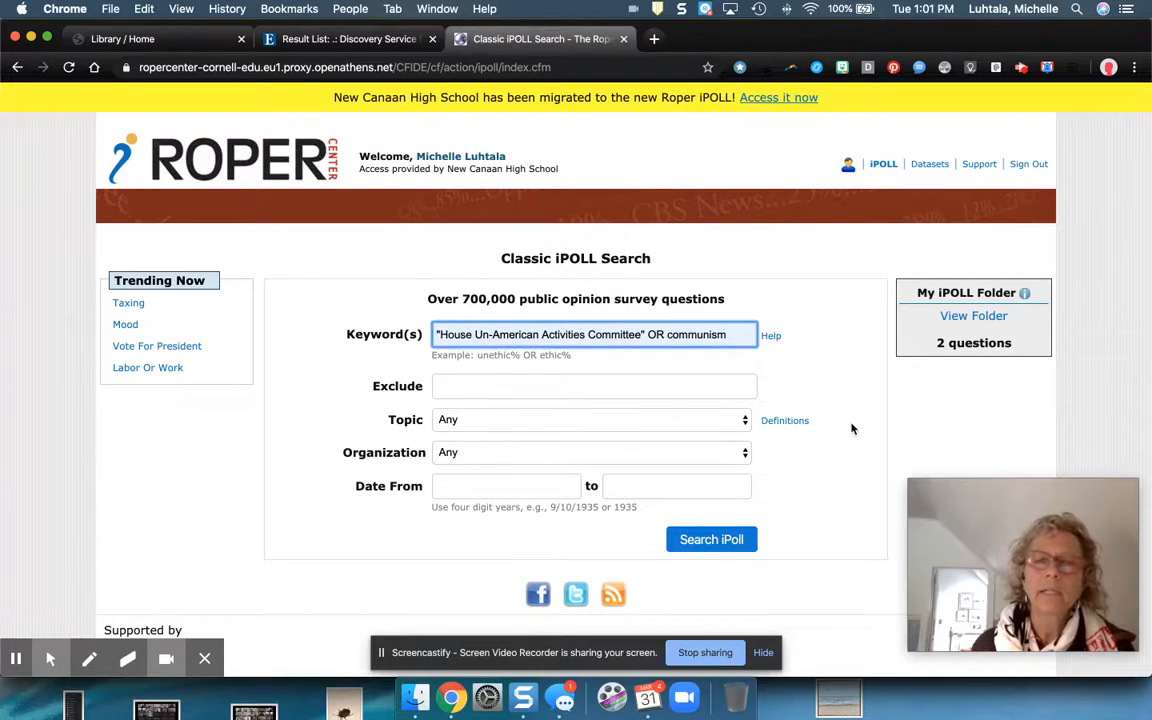
click(506, 486)
text(1950)
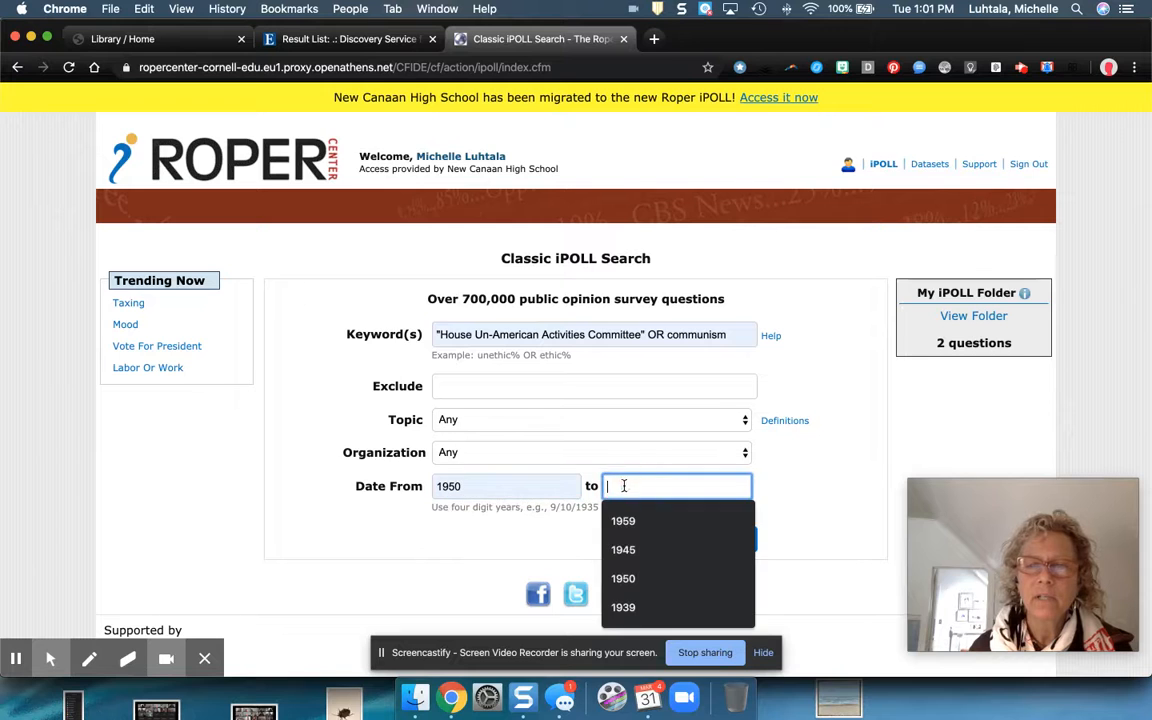
click(624, 520)
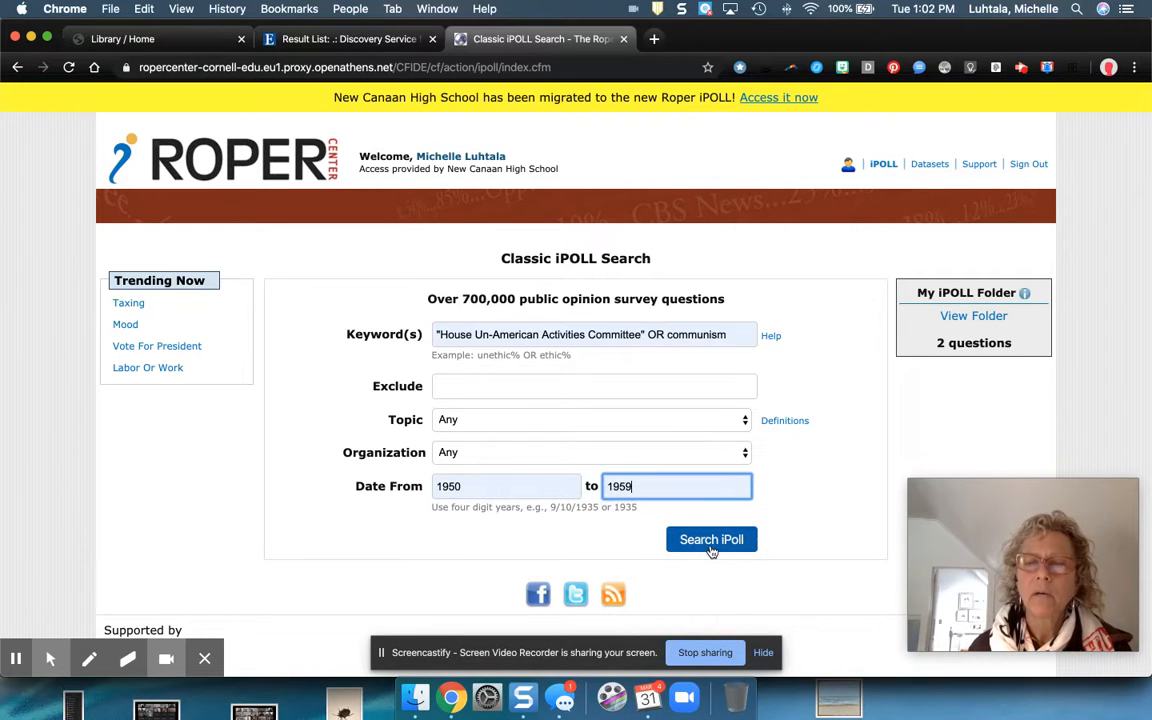
click(712, 540)
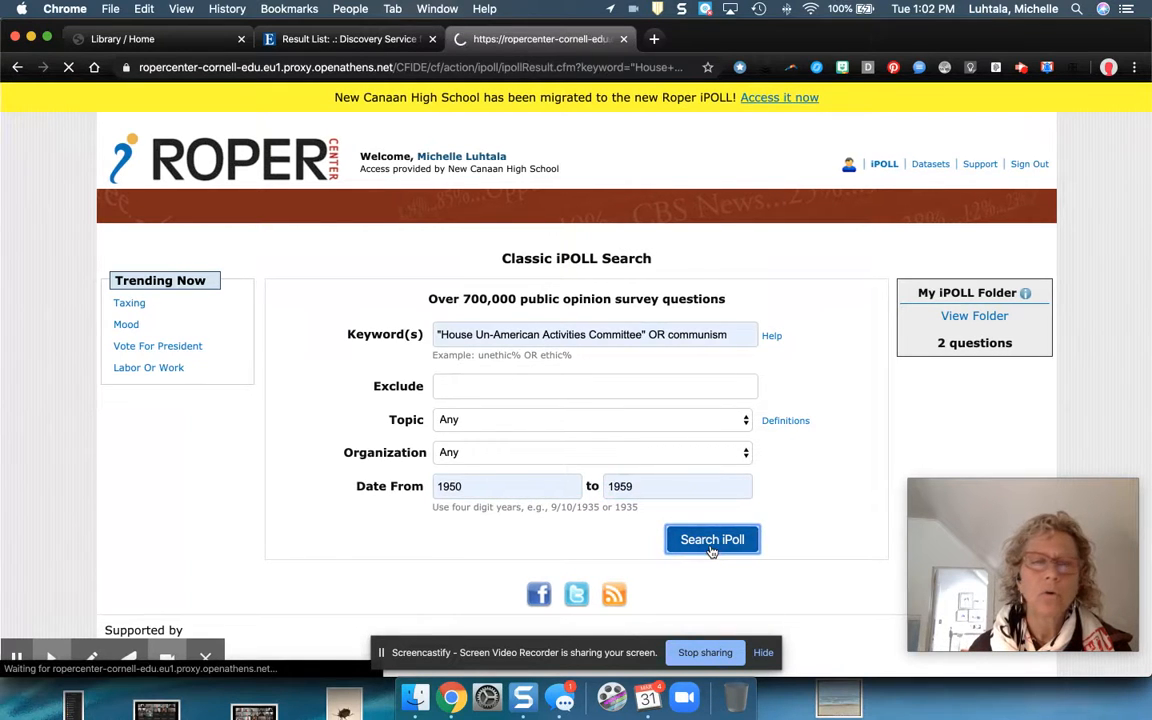
click(712, 540)
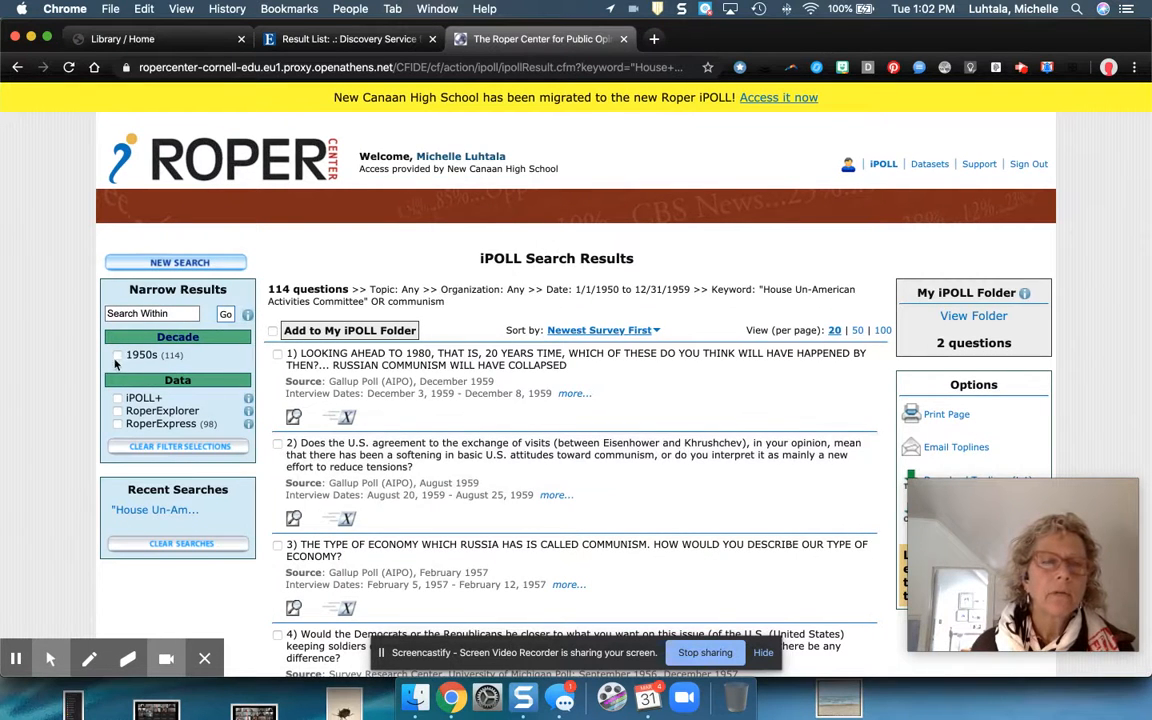
- Limit to the 1950s, sort oldest survey first, and pick the stopping-Communism question
click(116, 356)
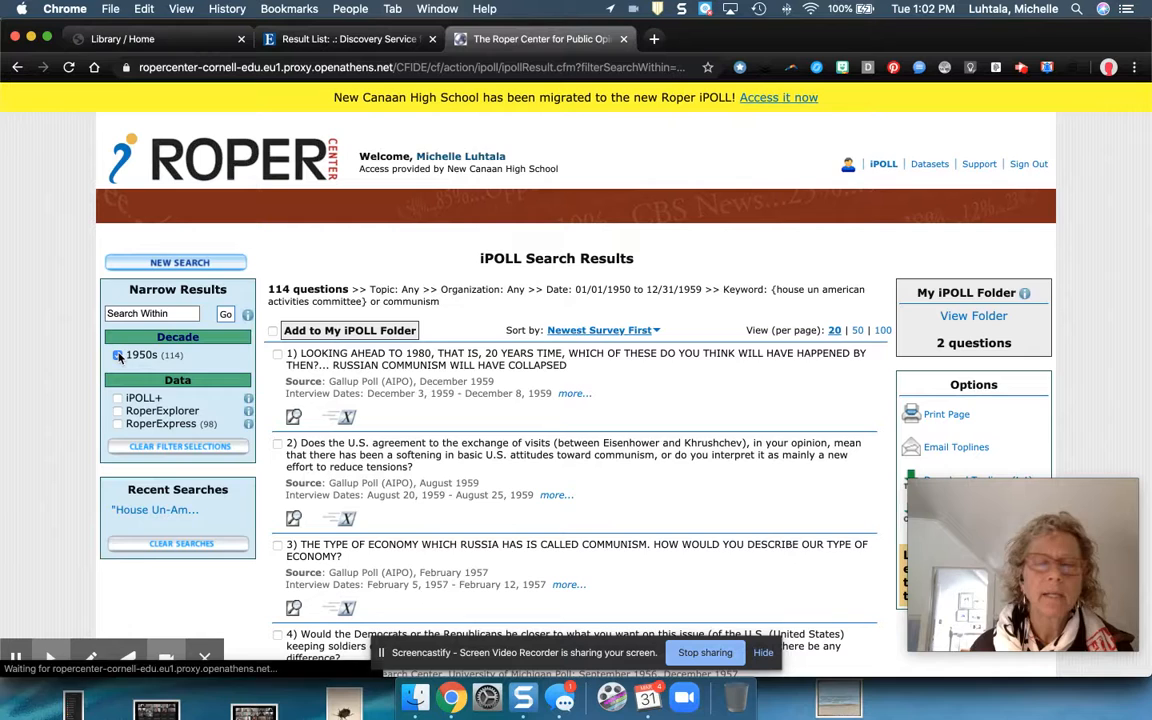
click(116, 356)
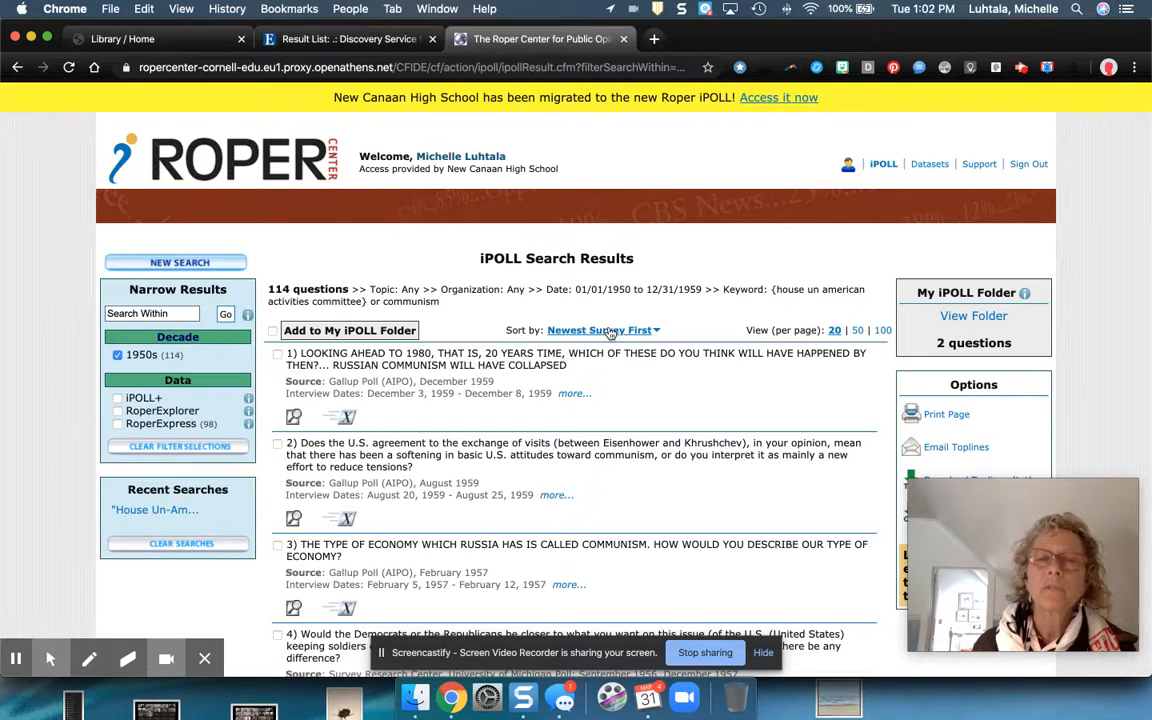
click(600, 330)
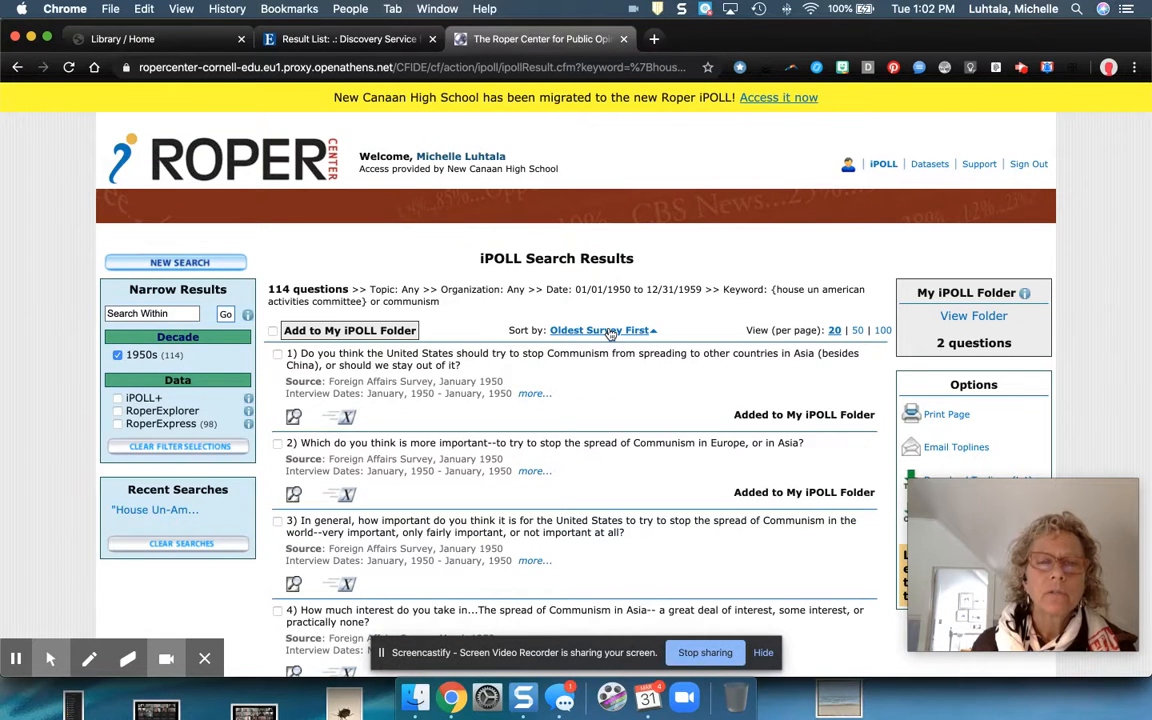
scroll(down, 3)
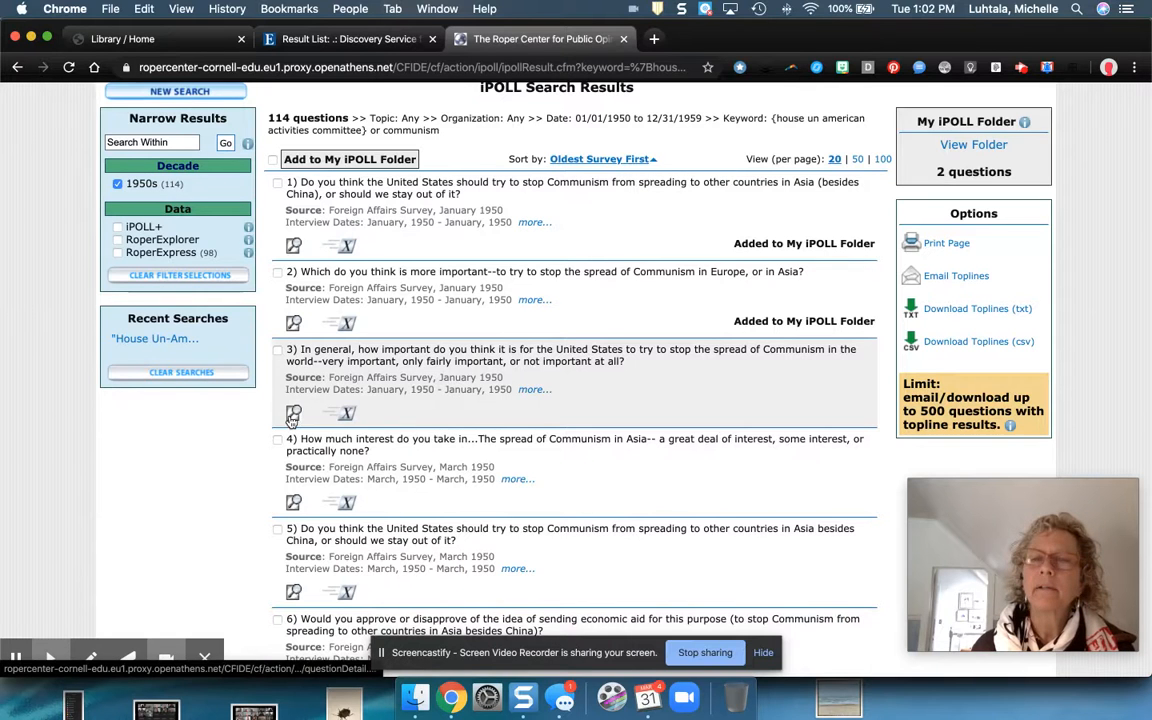
click(292, 412)
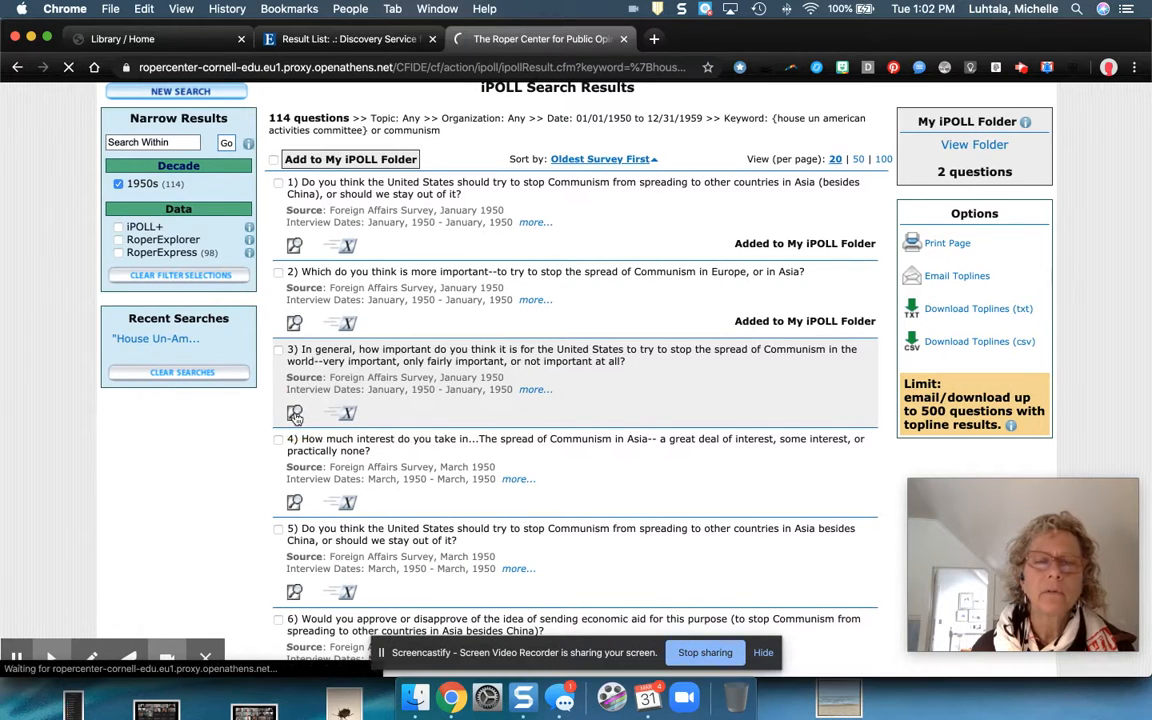
- Review the 1950 Communism question's topline results and chart, then go to the library's Citing Sources page
click(296, 412)
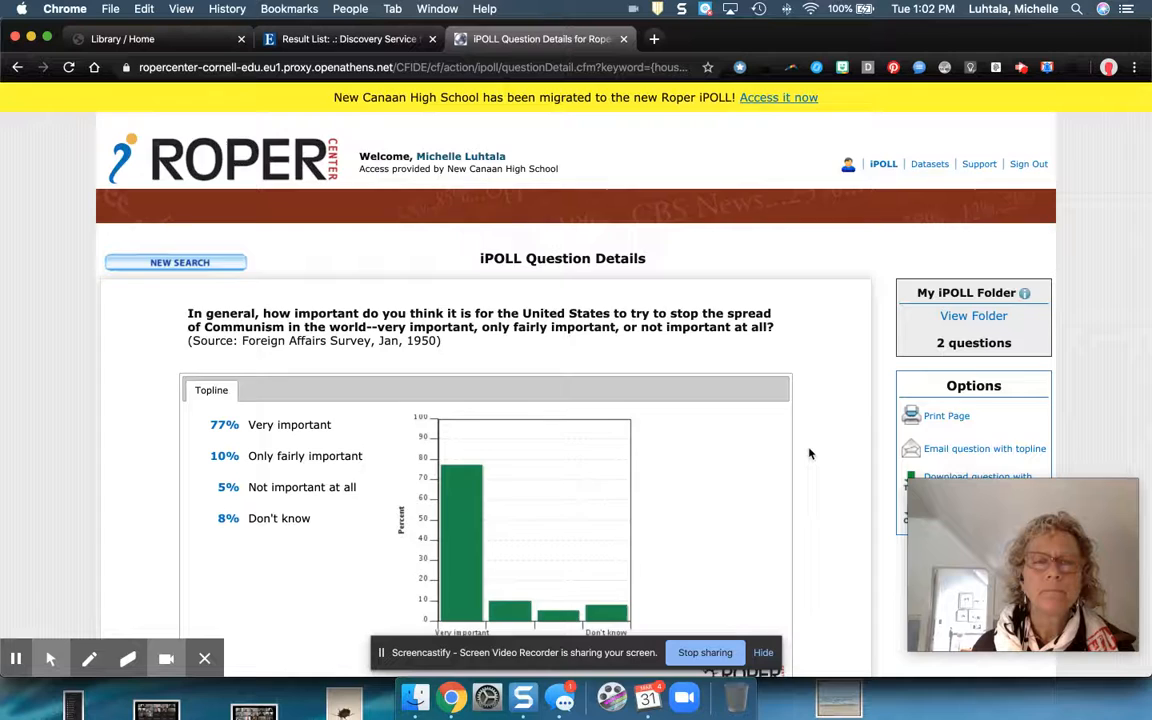
scroll(down, 3)
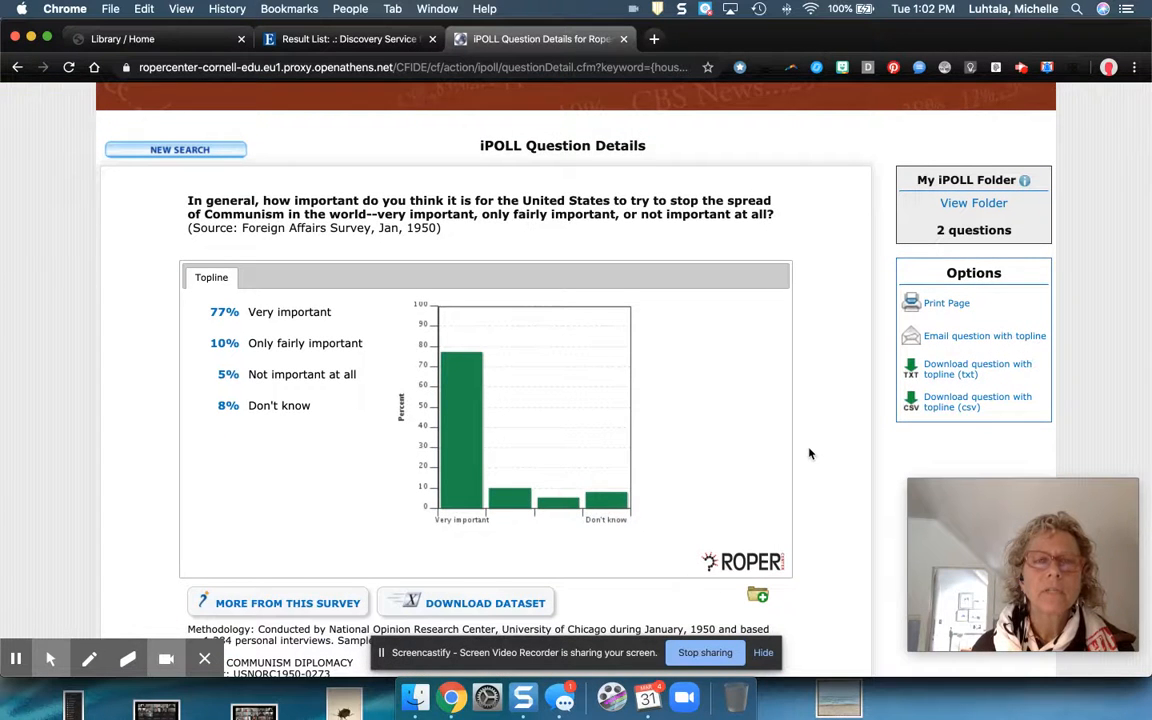
scroll(down, 3)
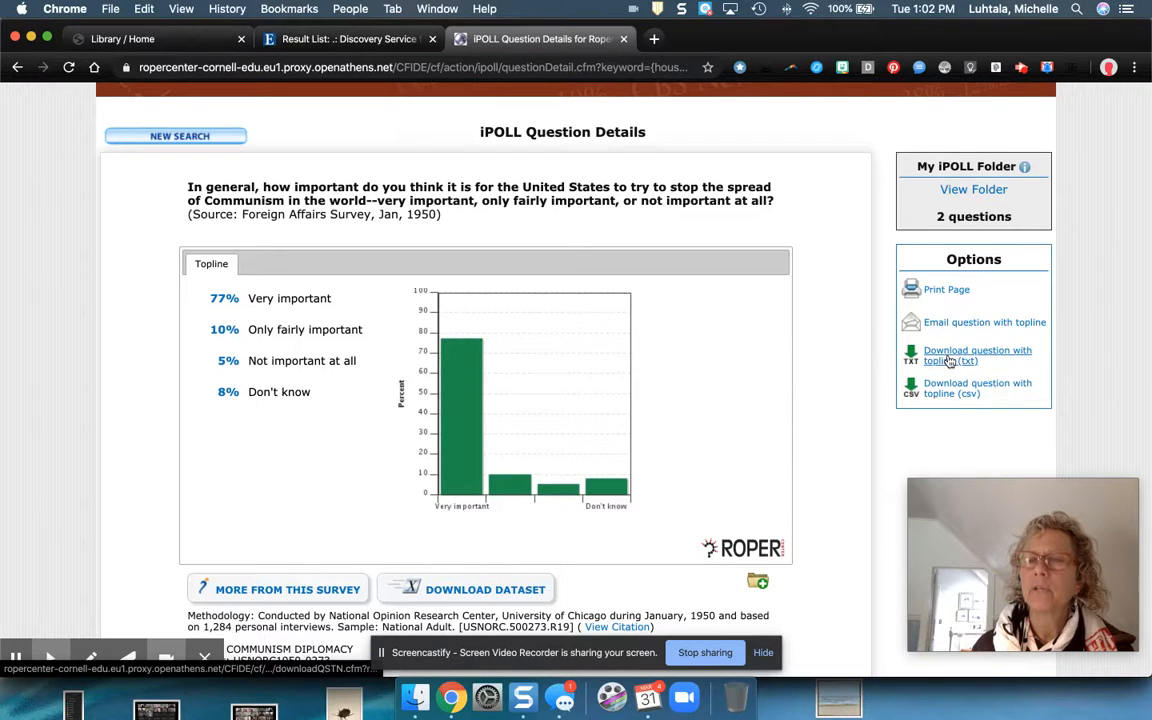
mouse_move(976, 388)
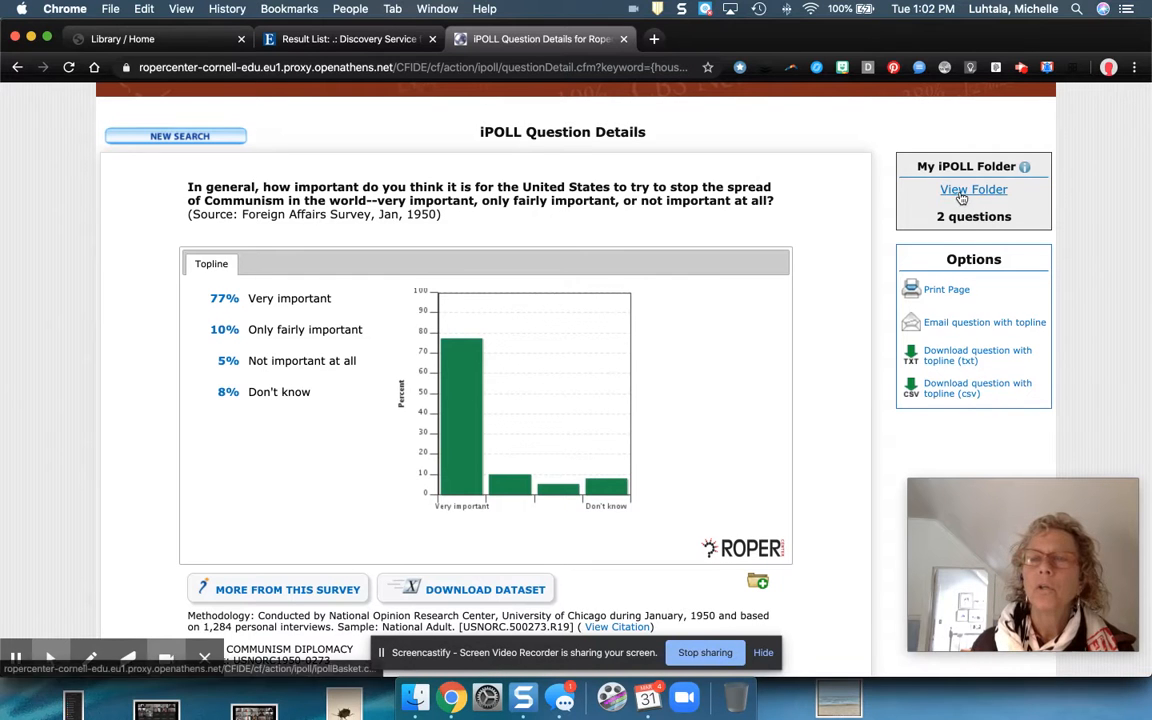
scroll(down, 3)
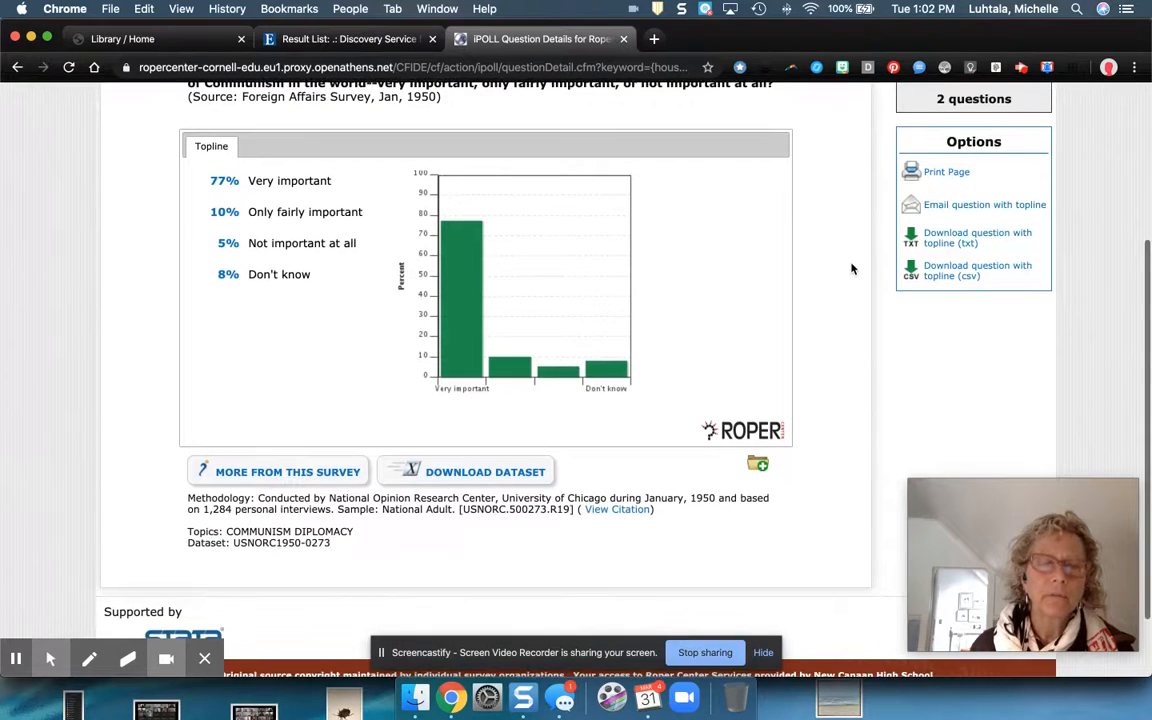
scroll(up, 3)
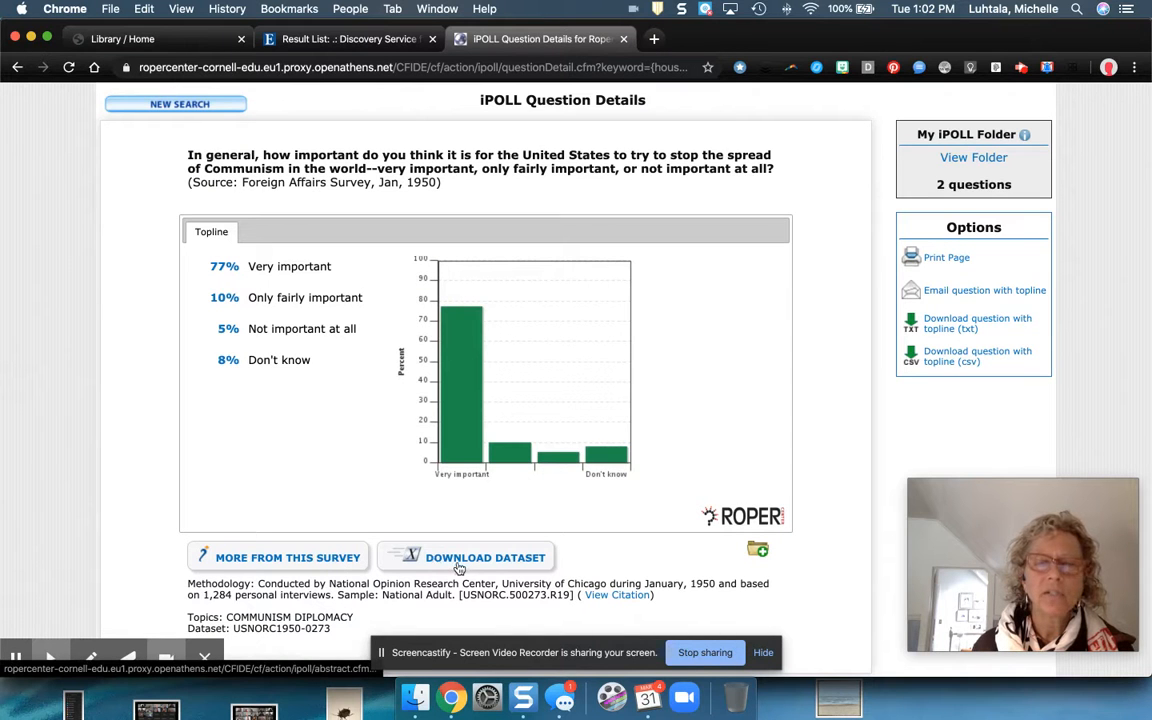
scroll(up, 3)
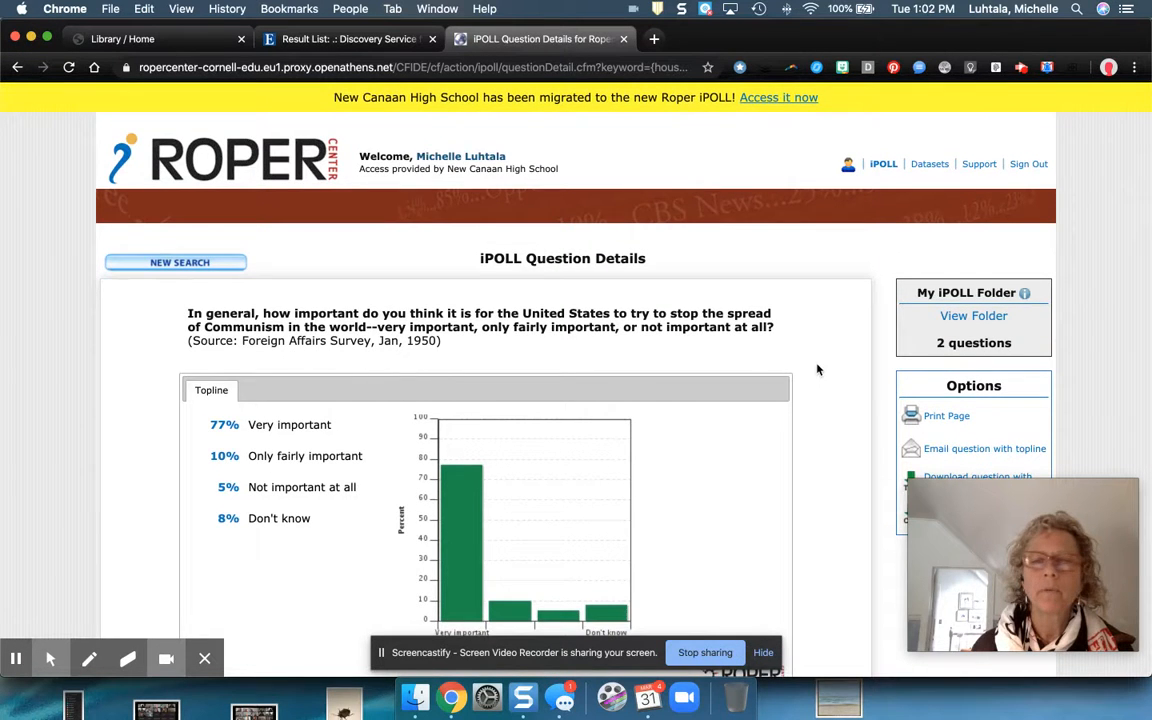
scroll(down, 3)
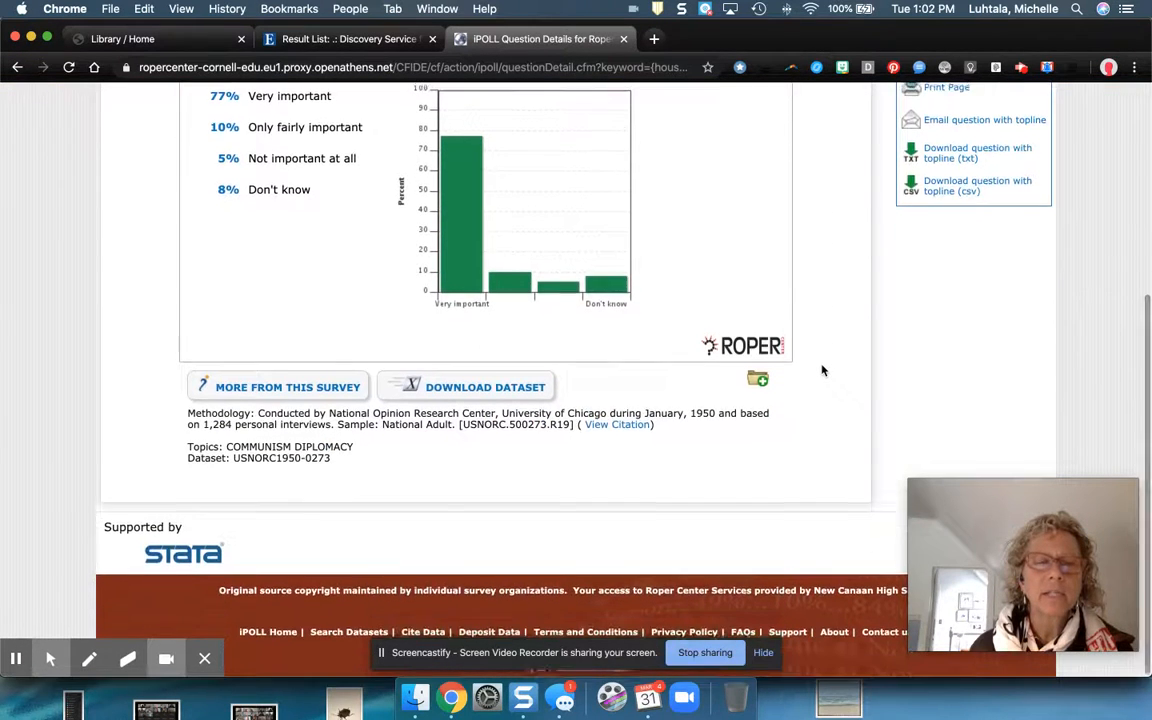
scroll(up, 3)
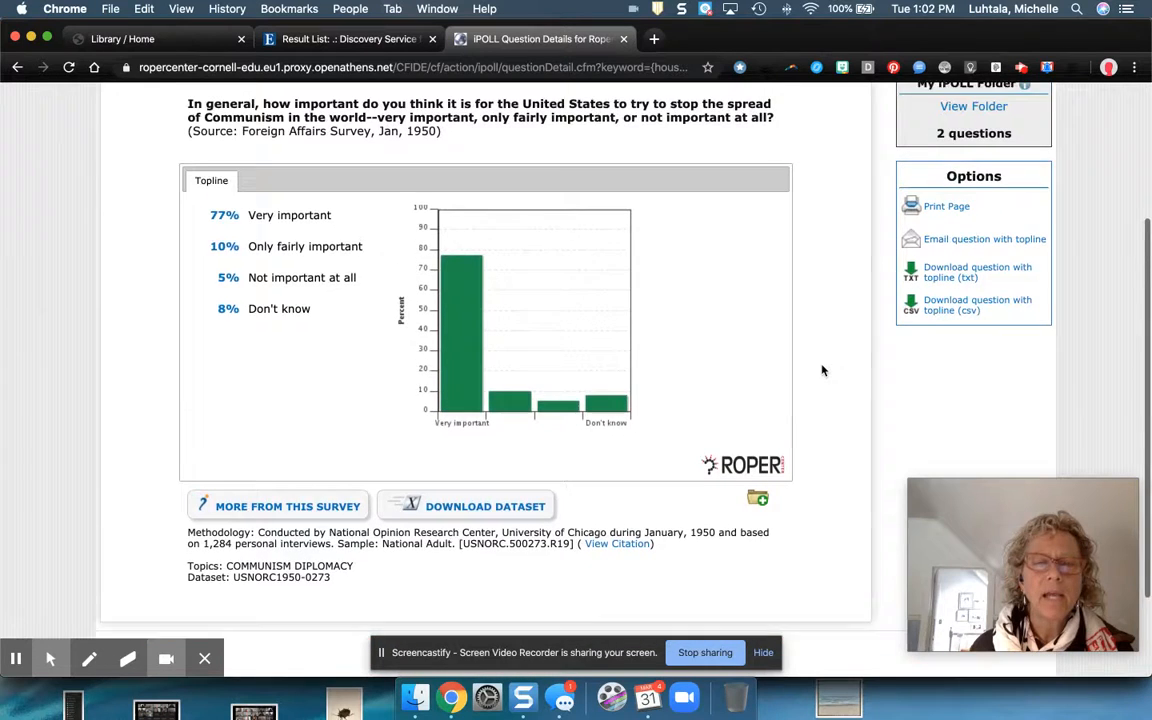
scroll(up, 3)
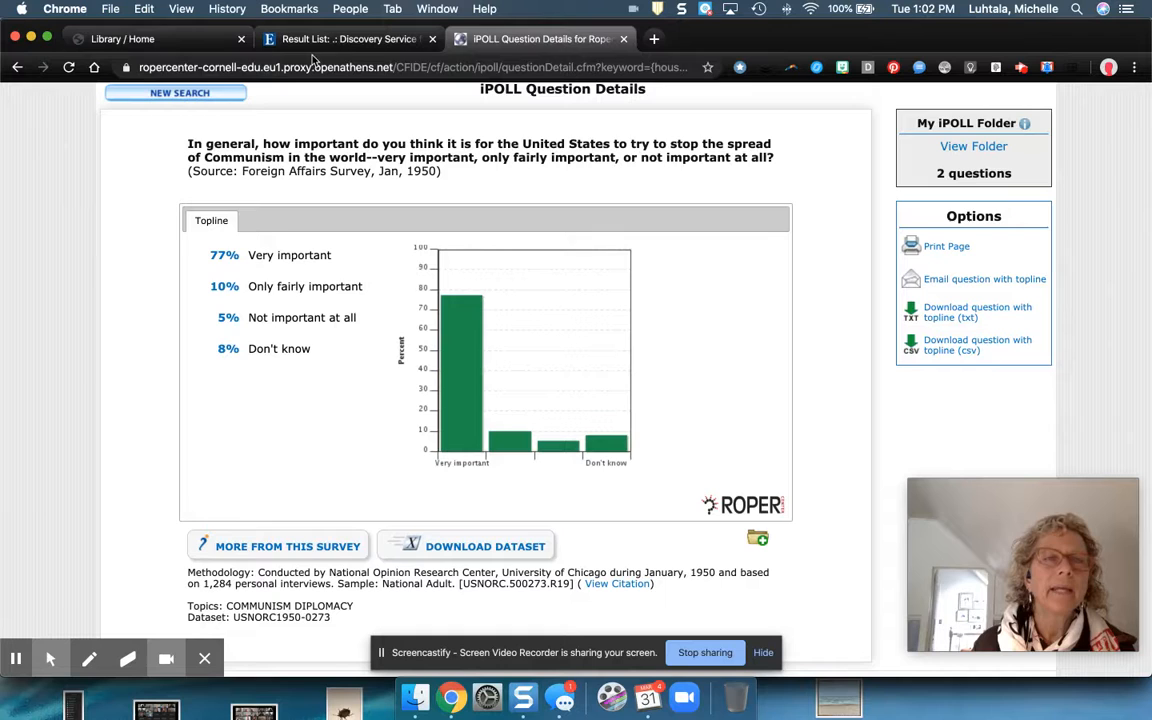
click(150, 38)
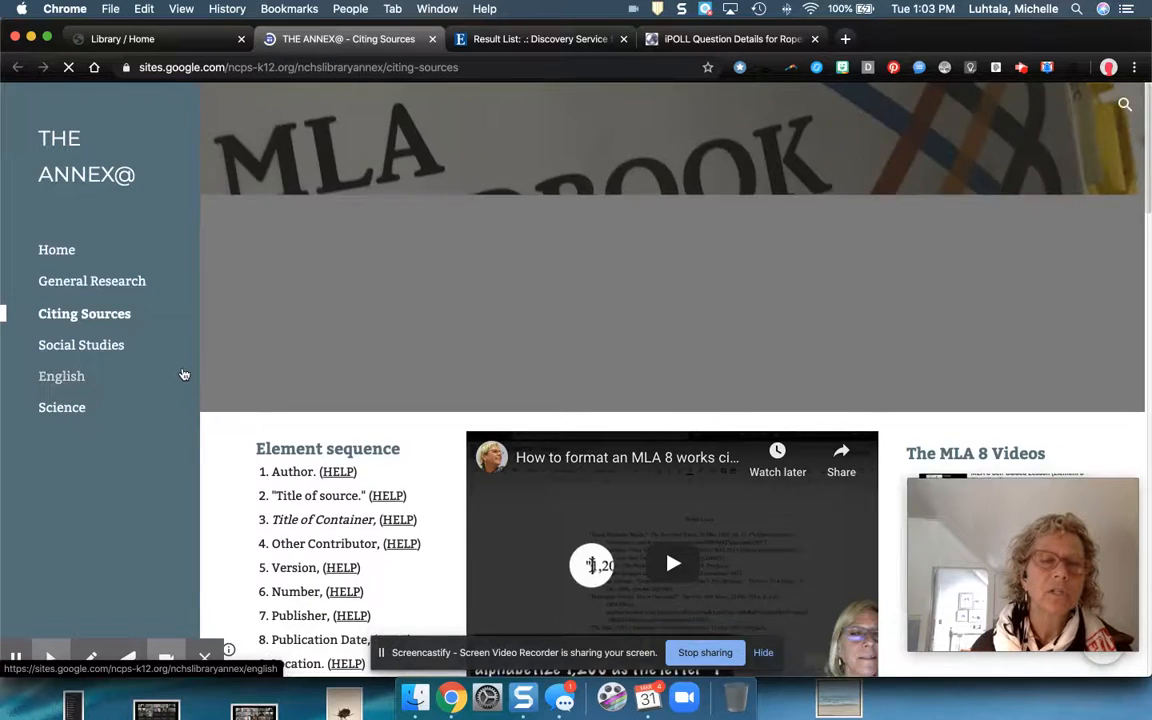
- Bring up the Sample Citations document from The Annex@ Citing Sources page
scroll(down, 3)
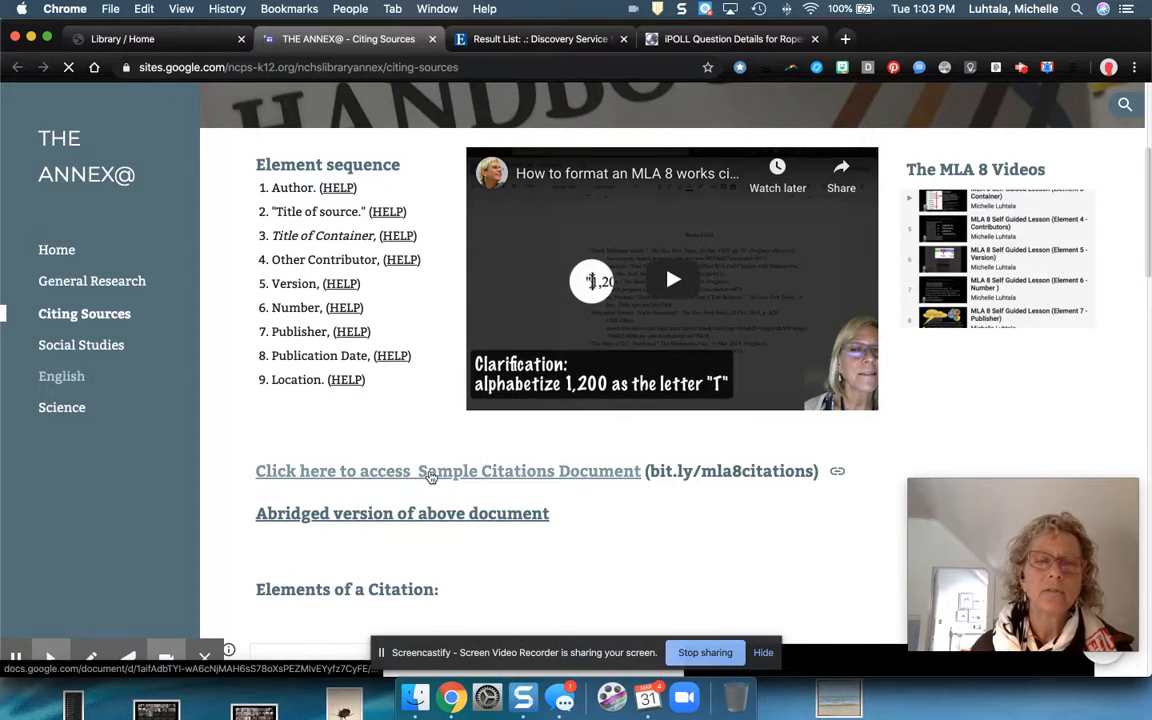
click(448, 472)
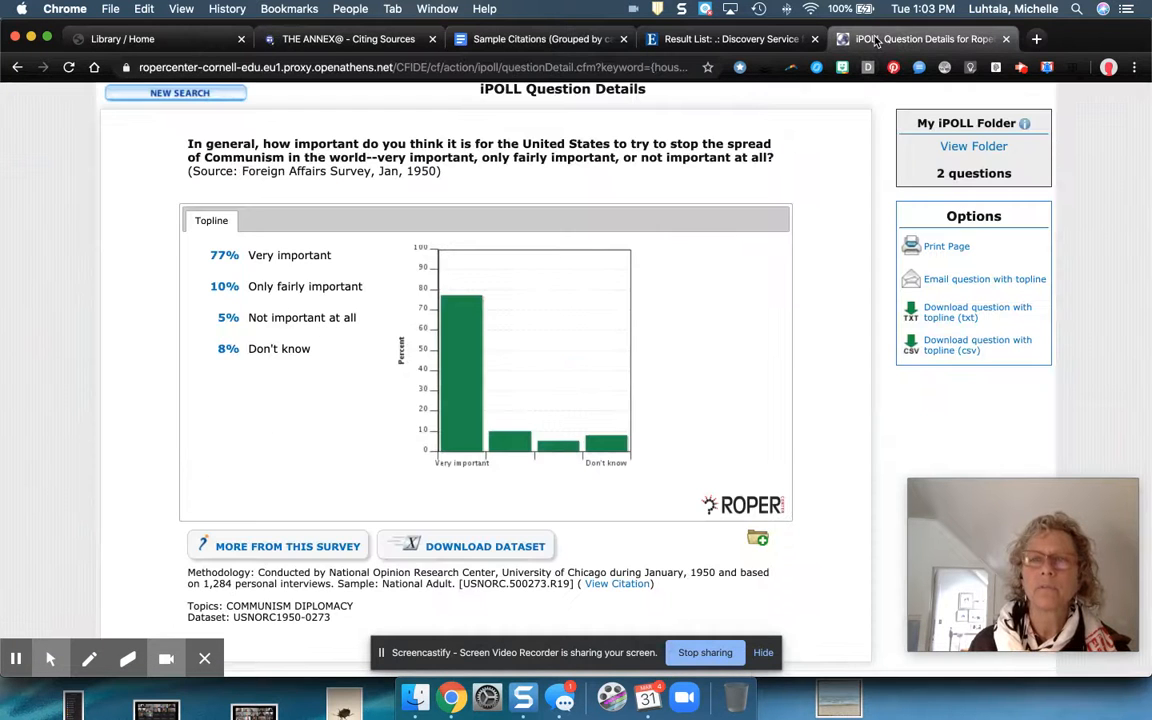
- Add questions 2 and 4 (Europe-or-Asia, interest in Asian Communism) to My iPOLL Folder
scroll(down, 3)
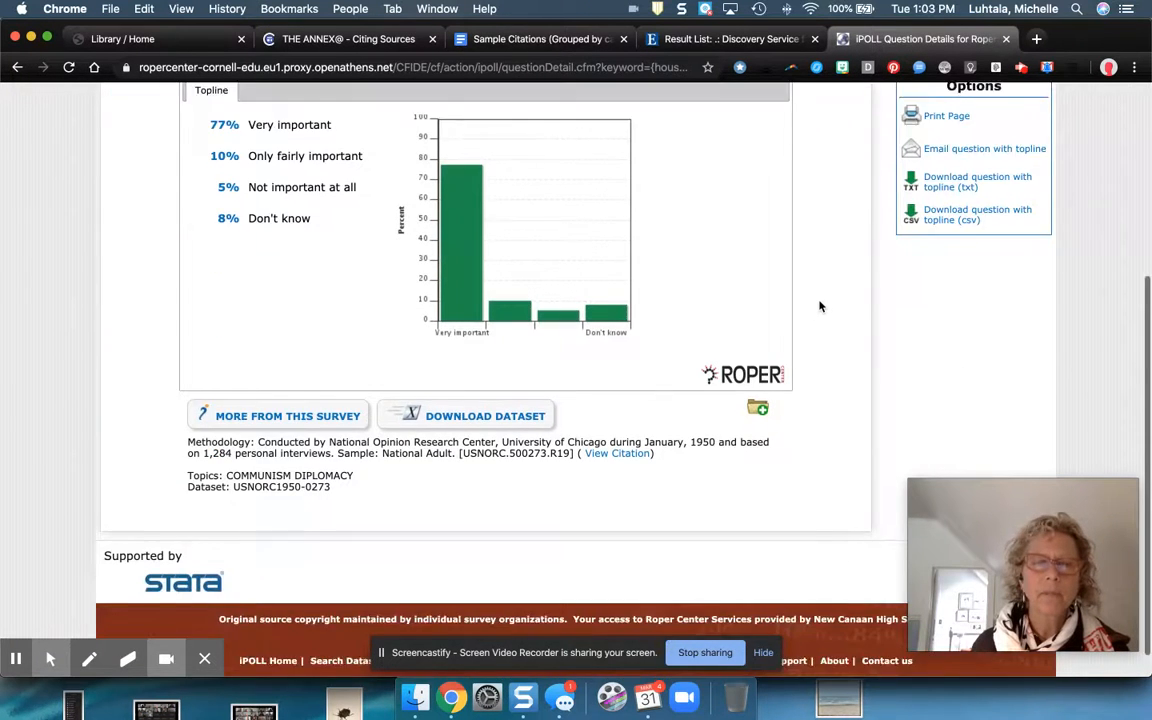
scroll(up, 3)
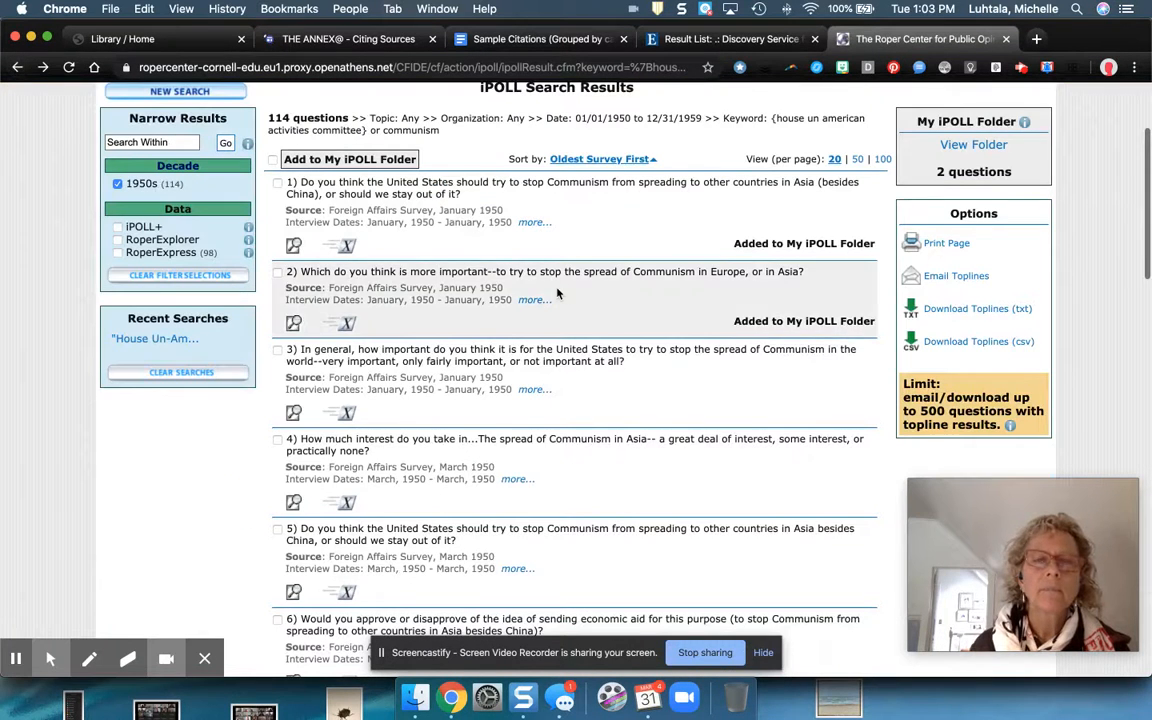
scroll(up, 3)
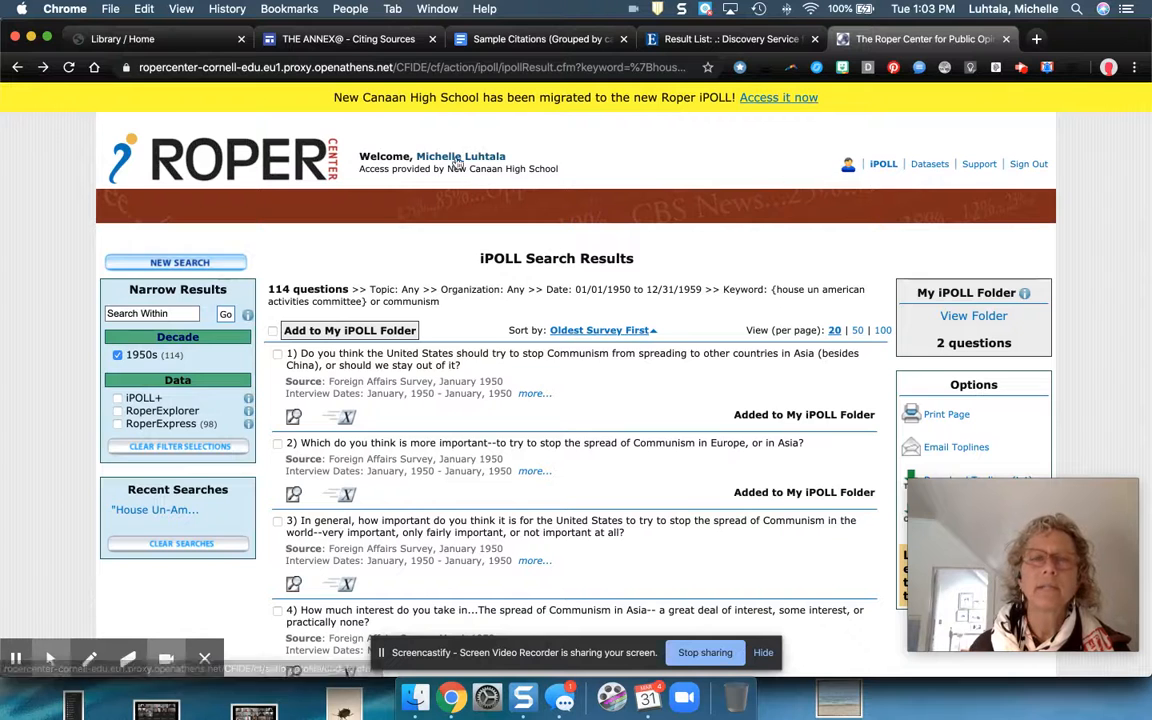
scroll(down, 3)
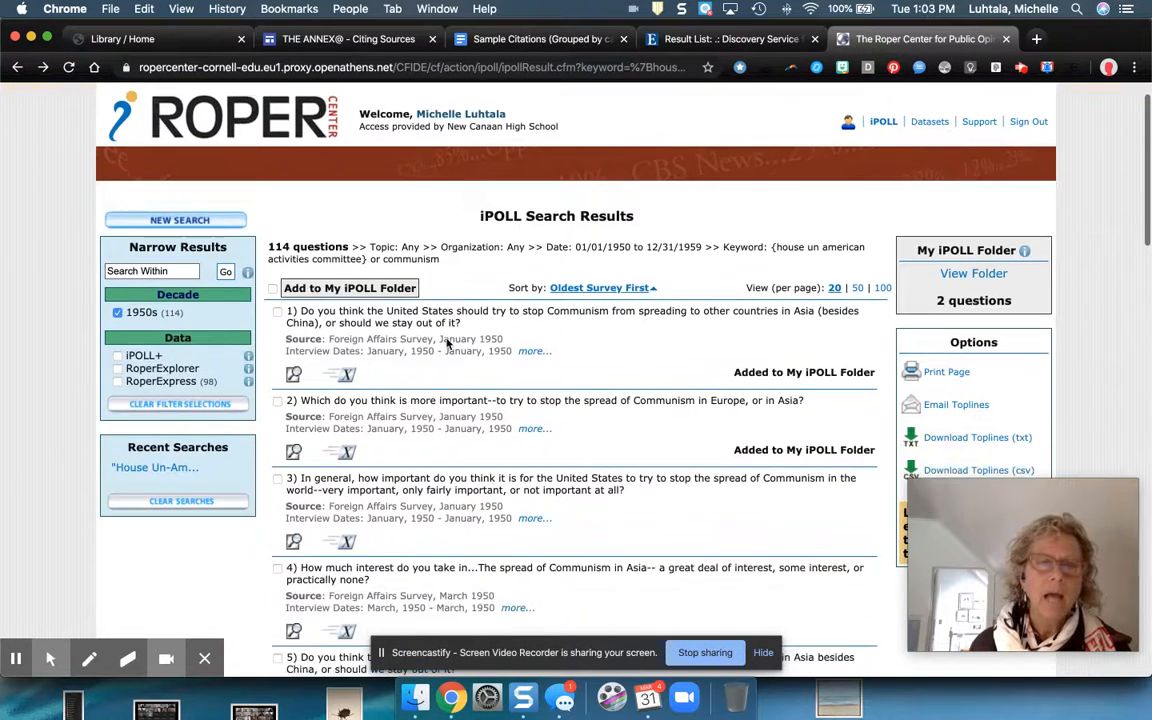
scroll(down, 3)
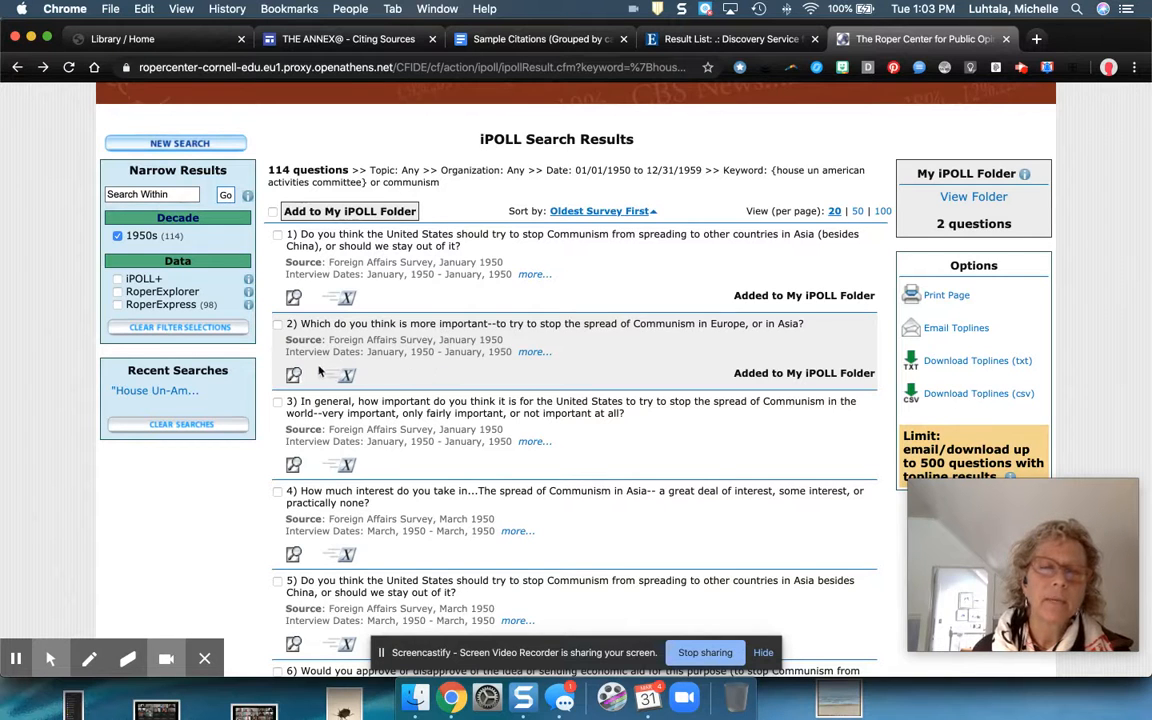
click(278, 324)
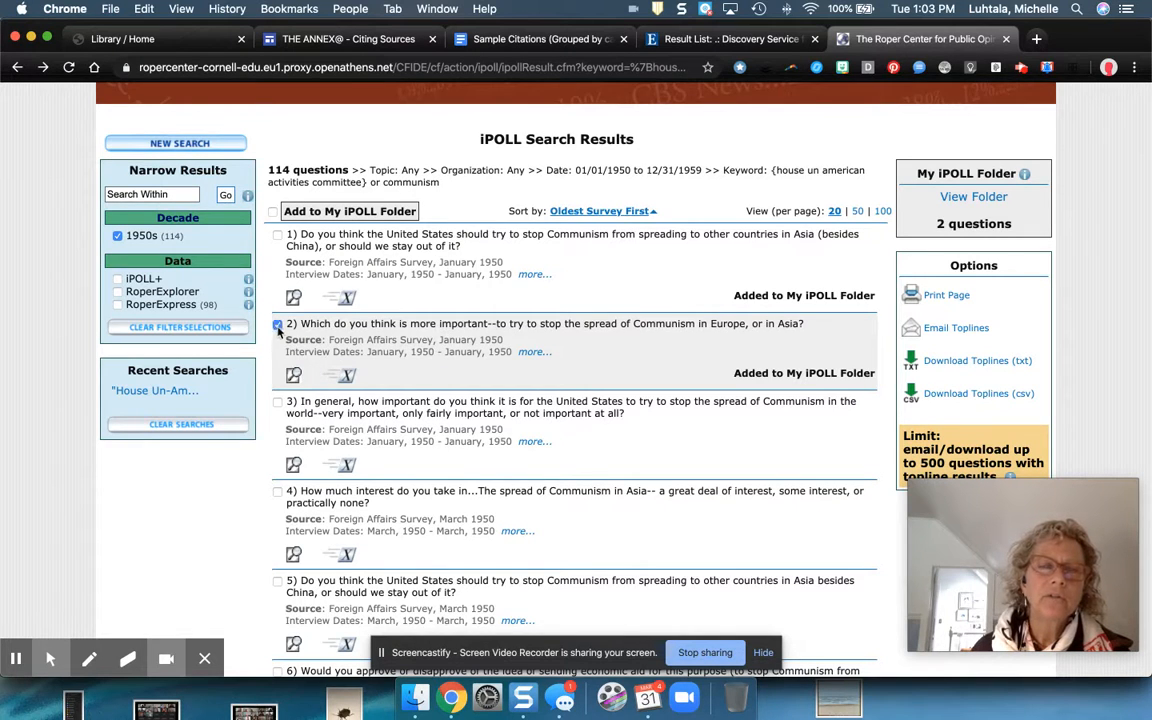
click(278, 492)
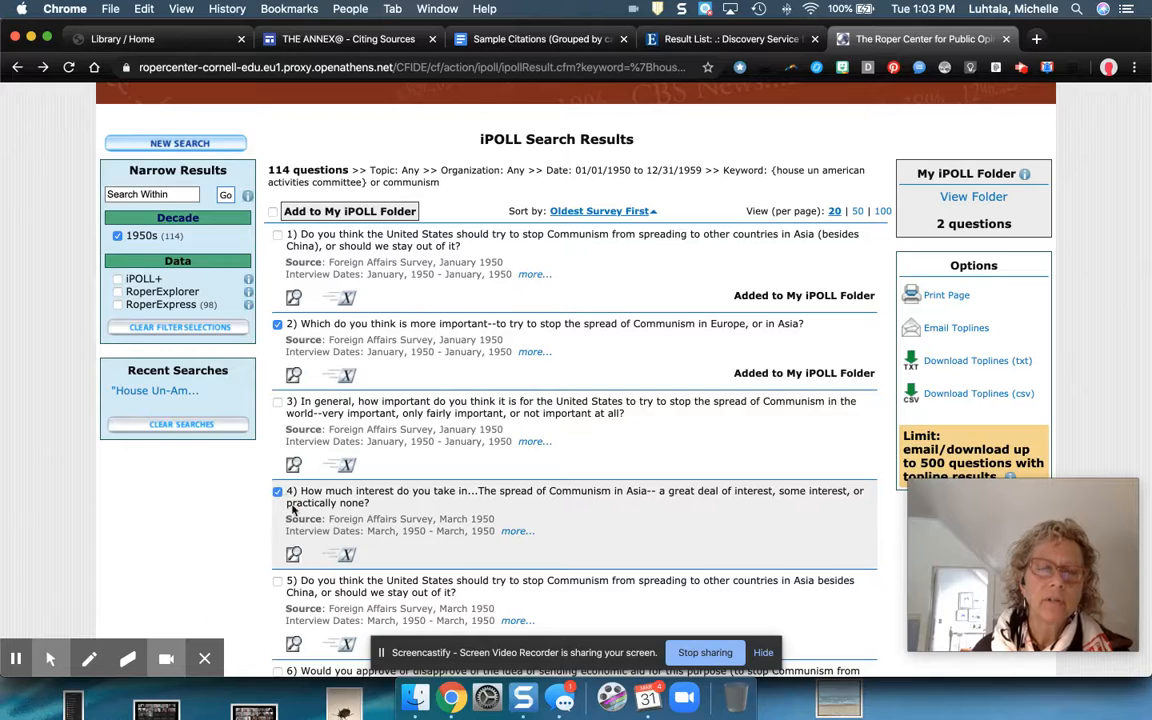
scroll(down, 3)
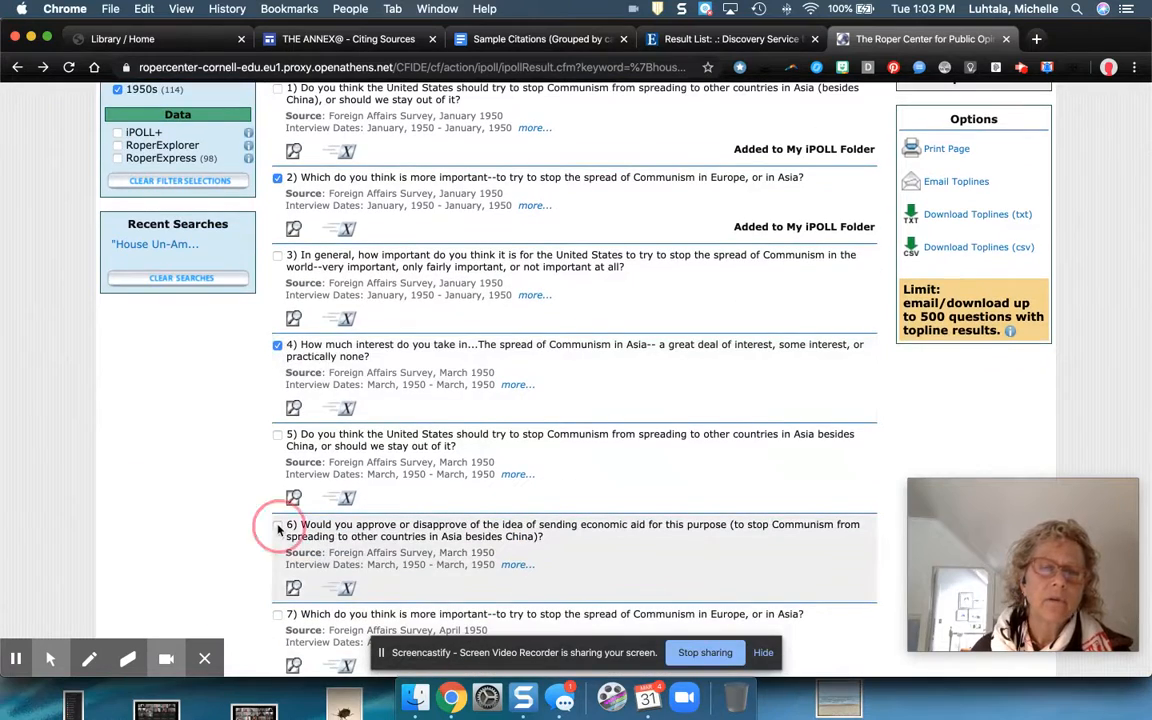
scroll(up, 3)
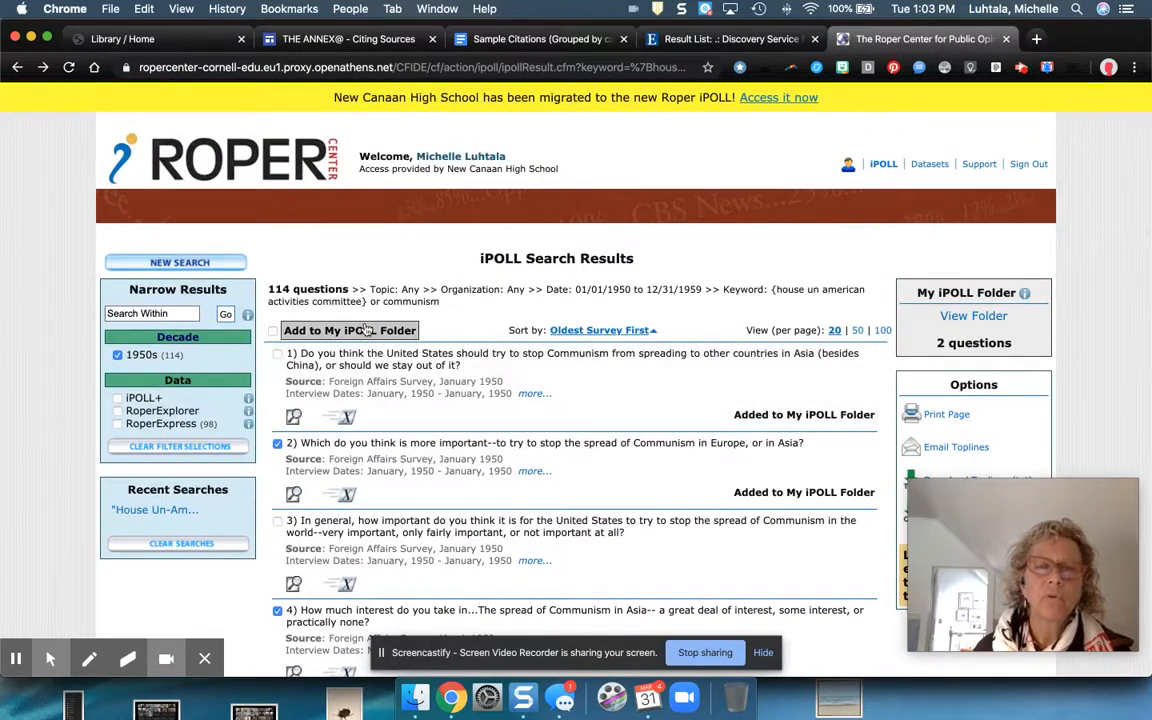
click(348, 330)
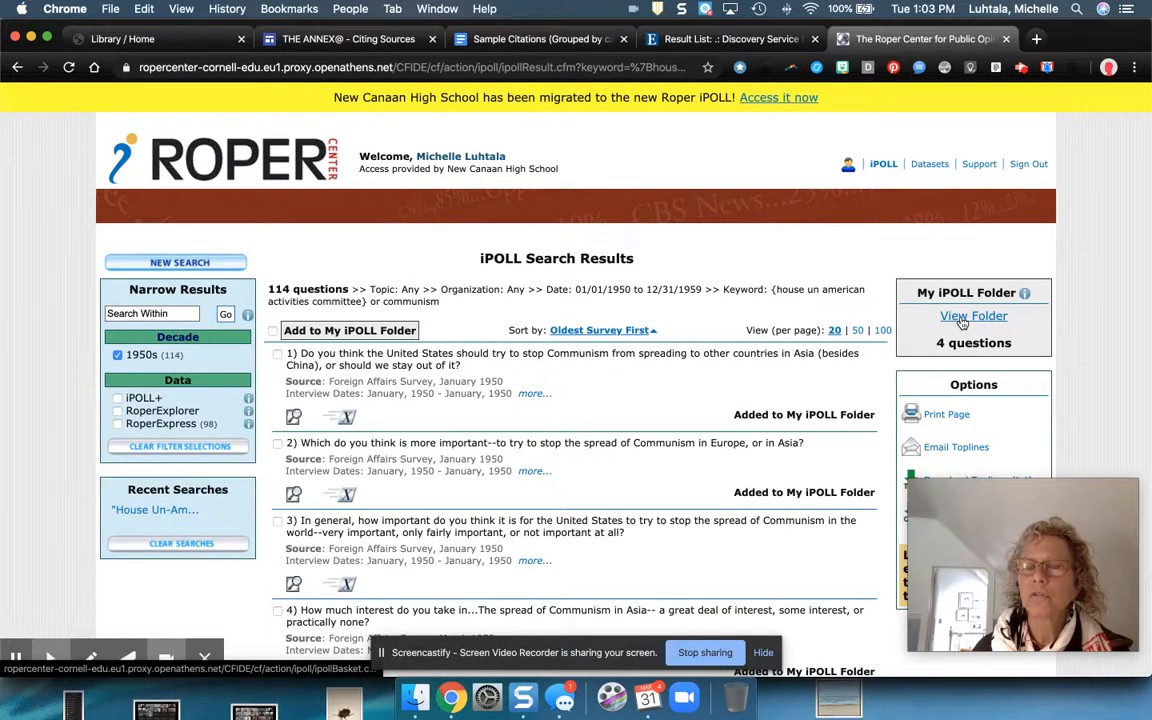
- View My iPOLL Folder's four saved questions and their charts, then return to Sample Citations
click(972, 316)
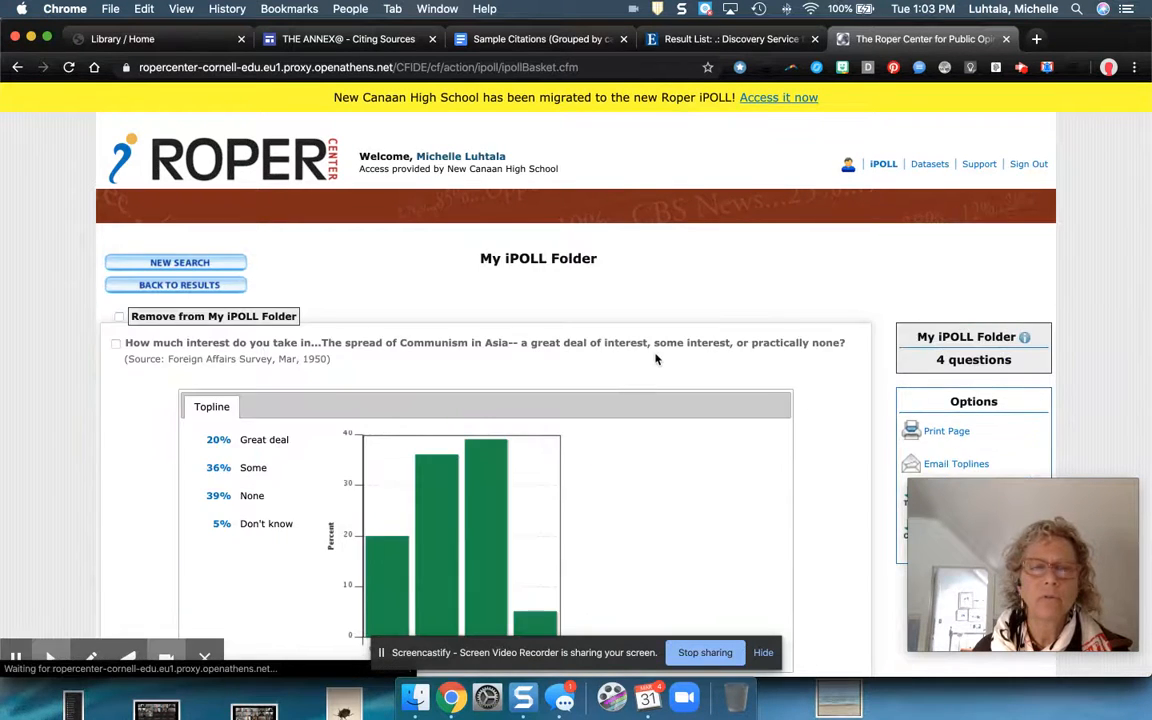
scroll(down, 3)
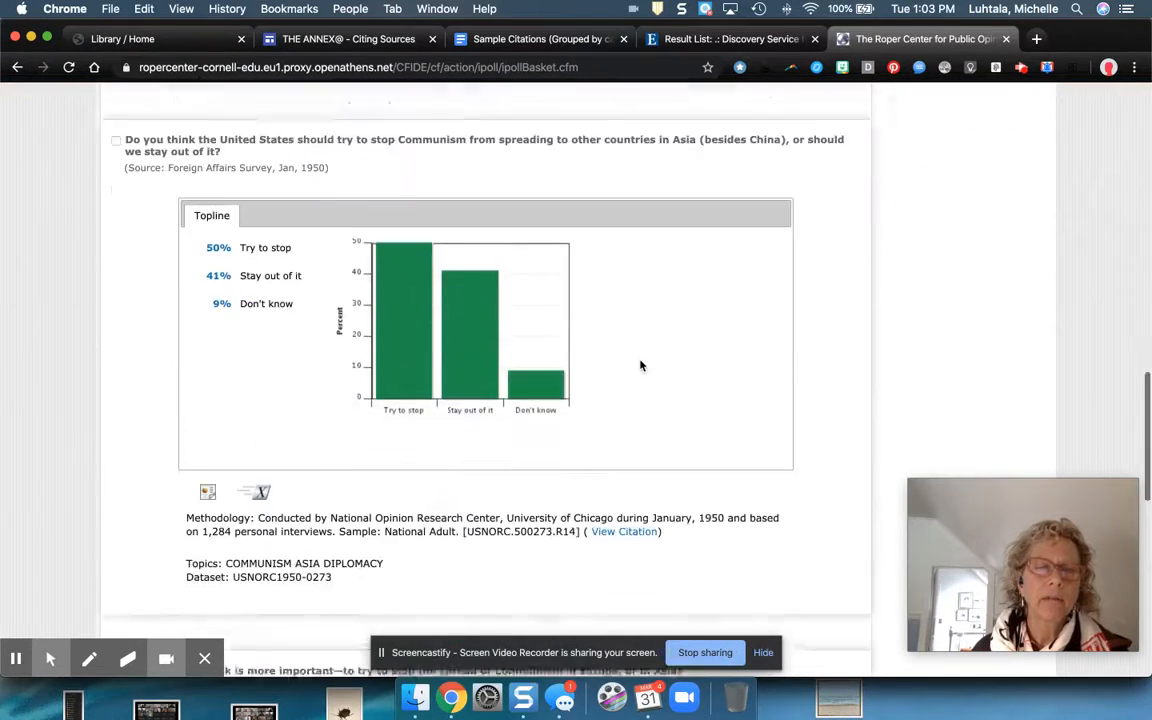
scroll(down, 3)
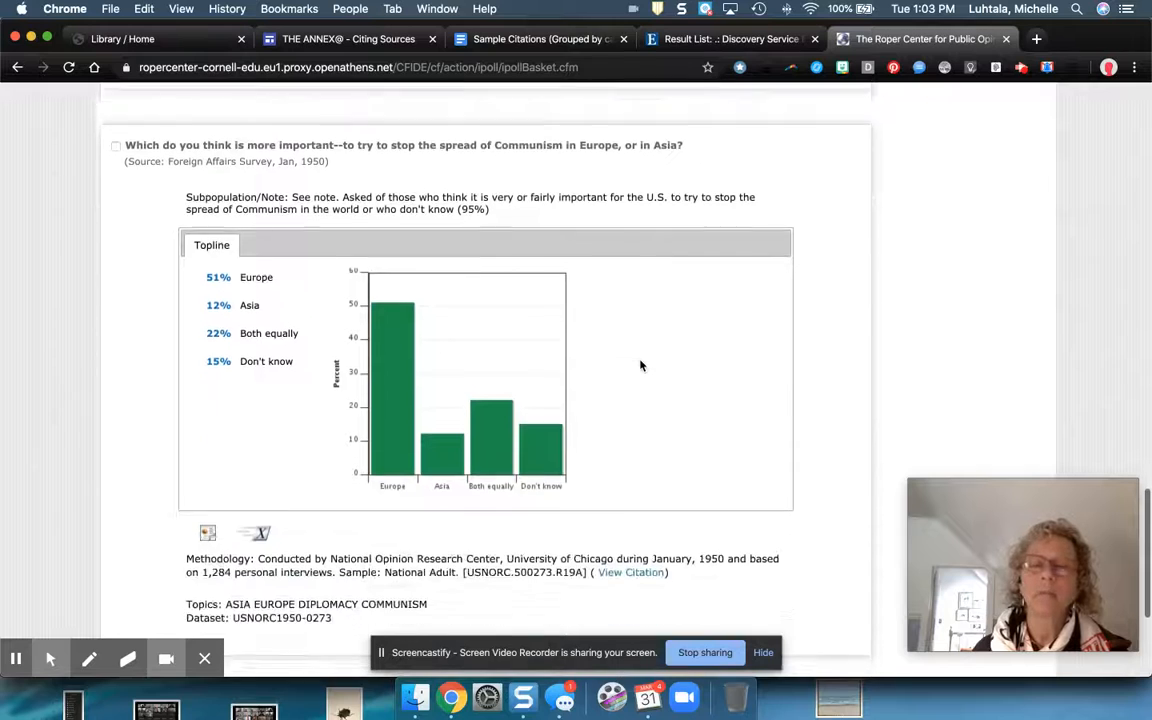
click(540, 40)
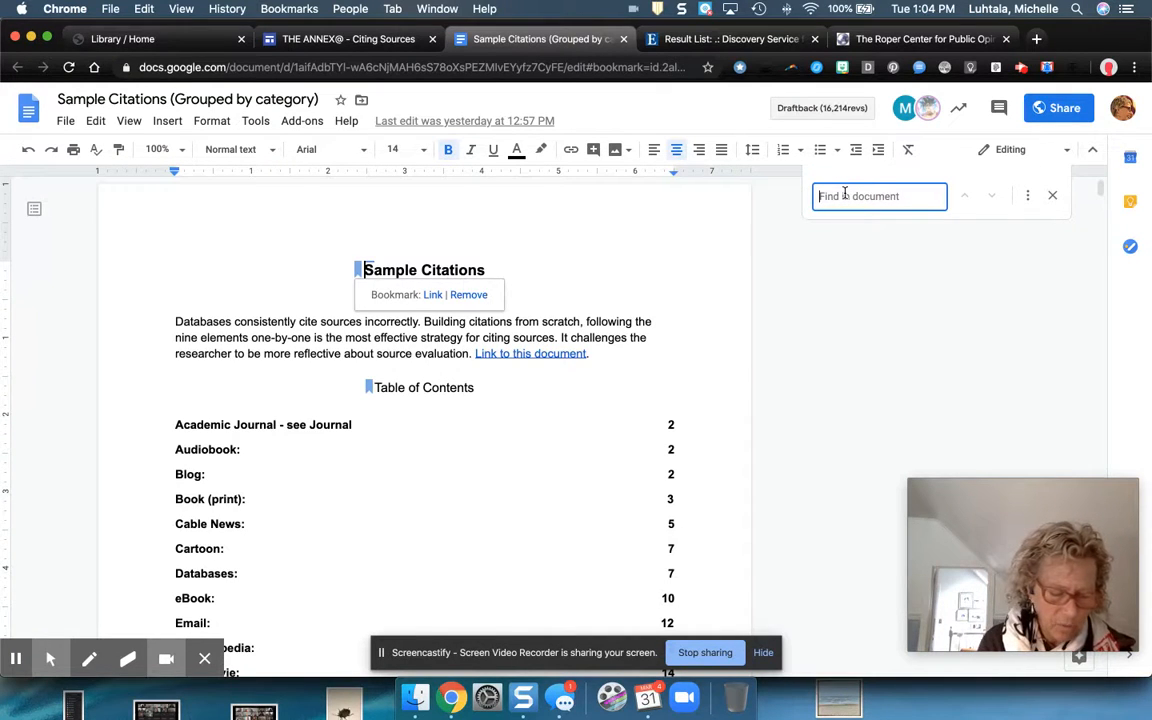
- Find 'ipoll' in Sample Citations and examine the National Opinion Research Center dataset citation
text(ipol)
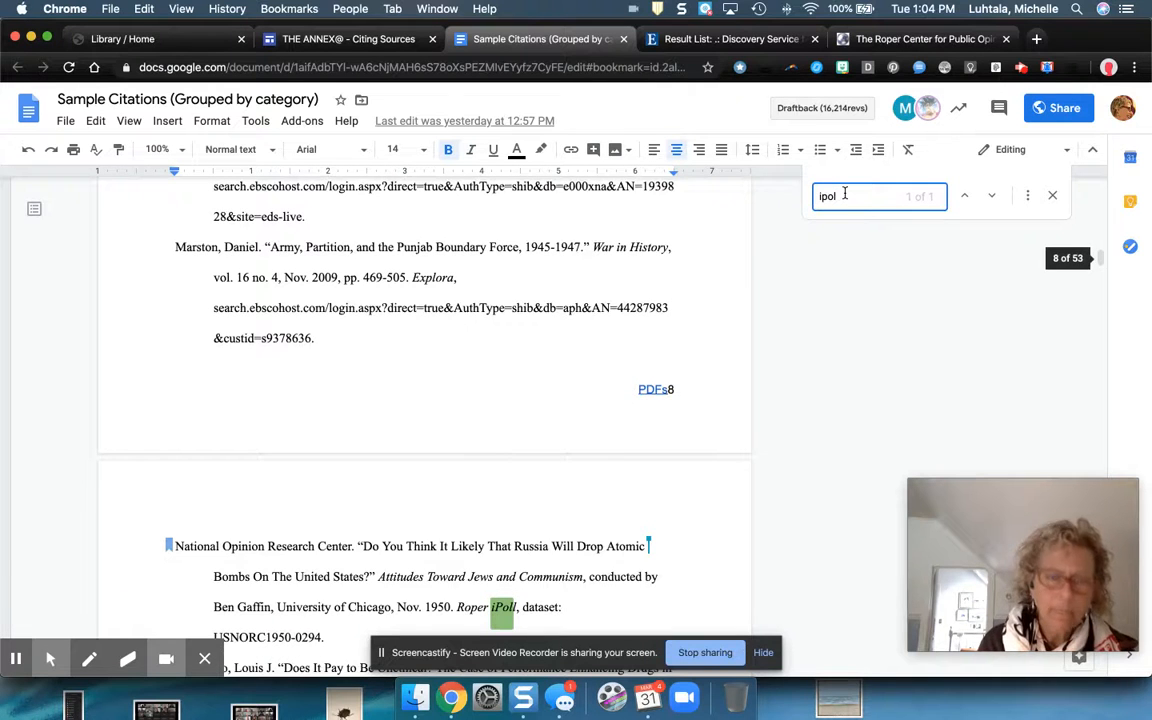
text(l)
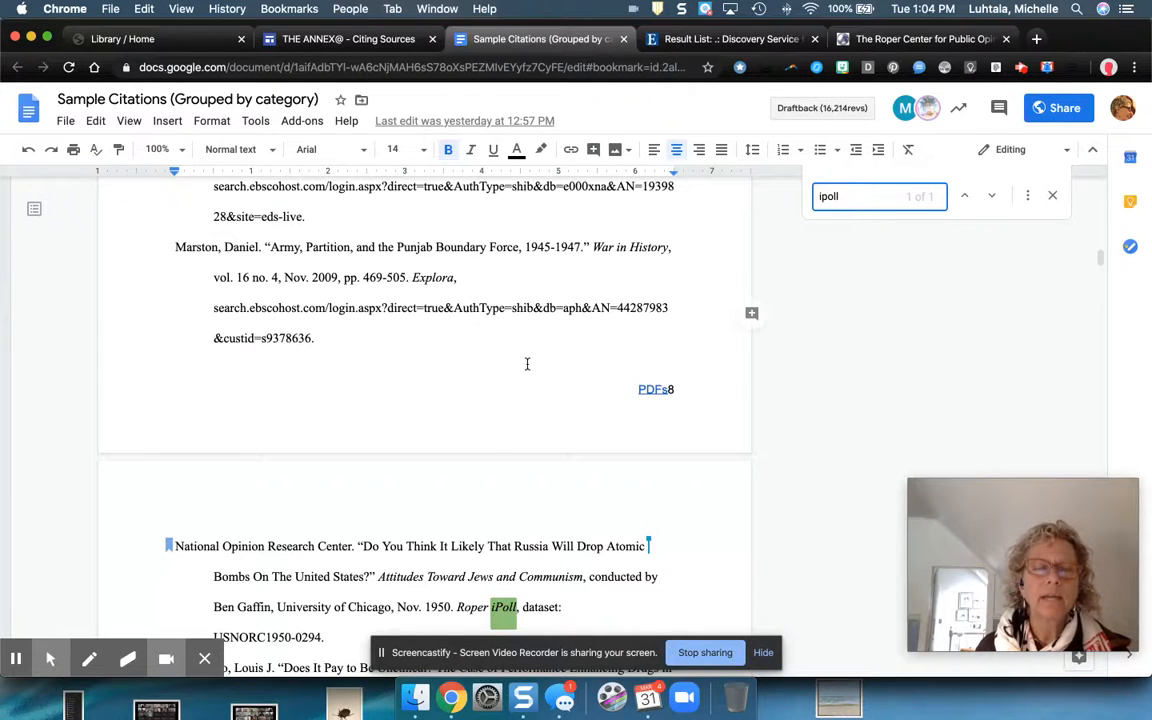
scroll(down, 3)
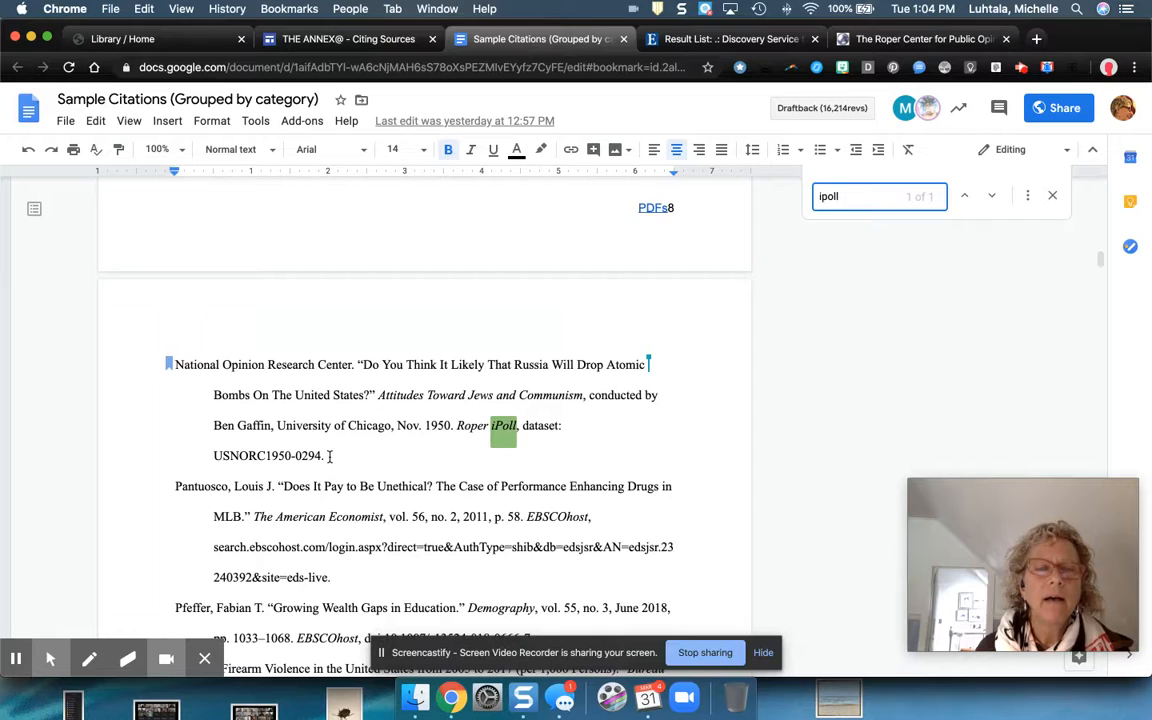
click(170, 364)
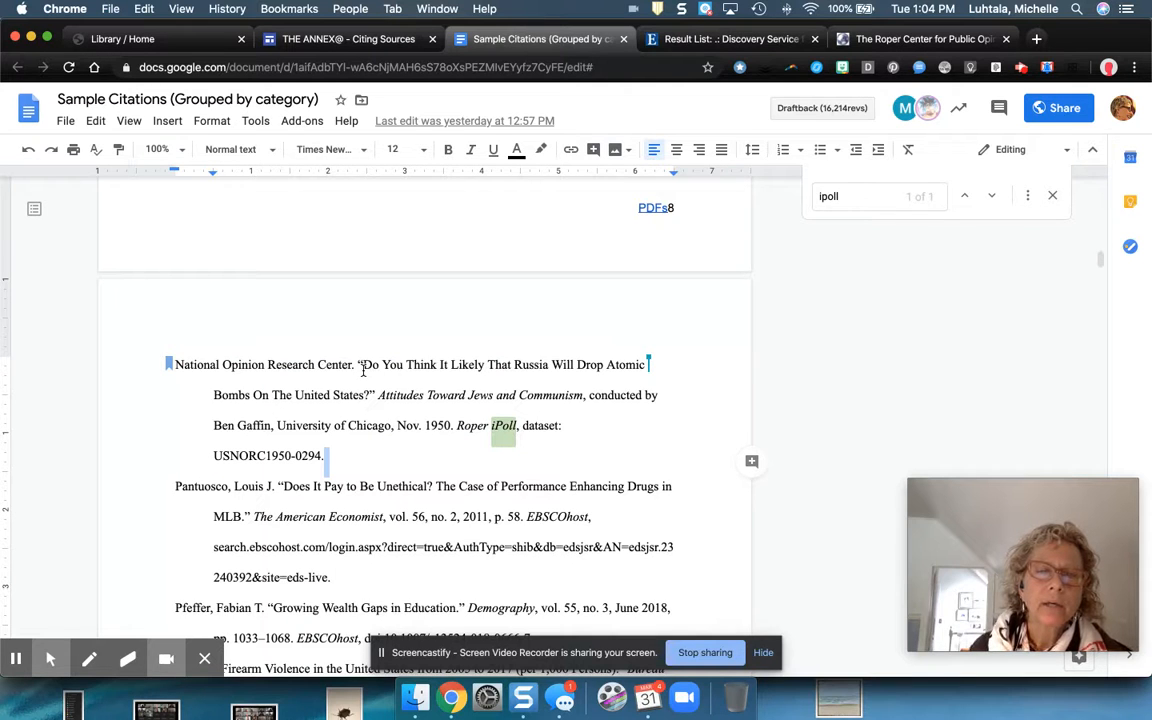
mouse_move(364, 364)
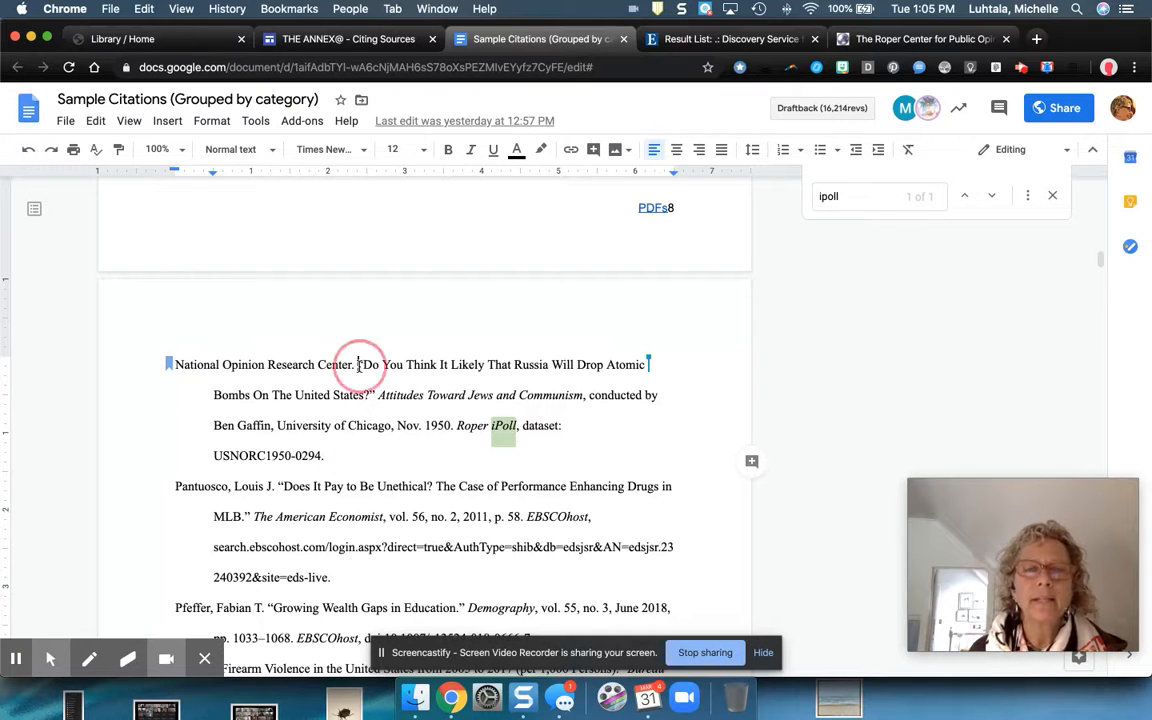
drag(360, 364, 372, 396)
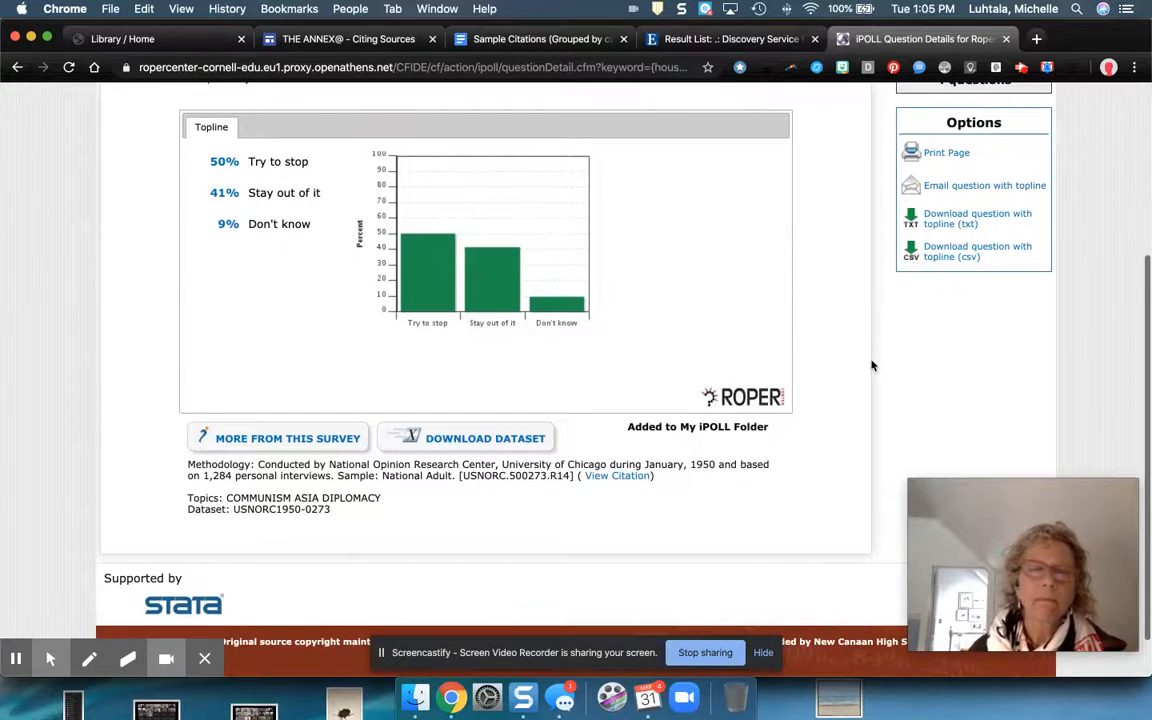
- Open the Dataset Abstract for NORC Survey #1950-0273: Foreign Affairs via Download Dataset
click(484, 438)
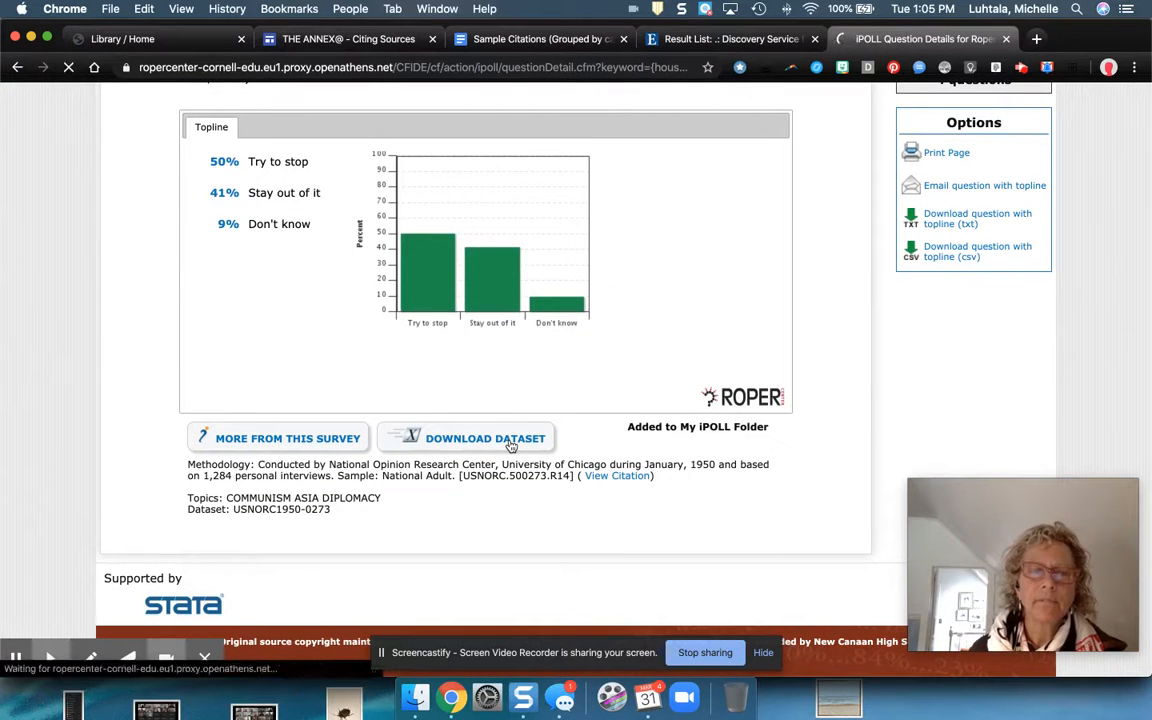
click(484, 438)
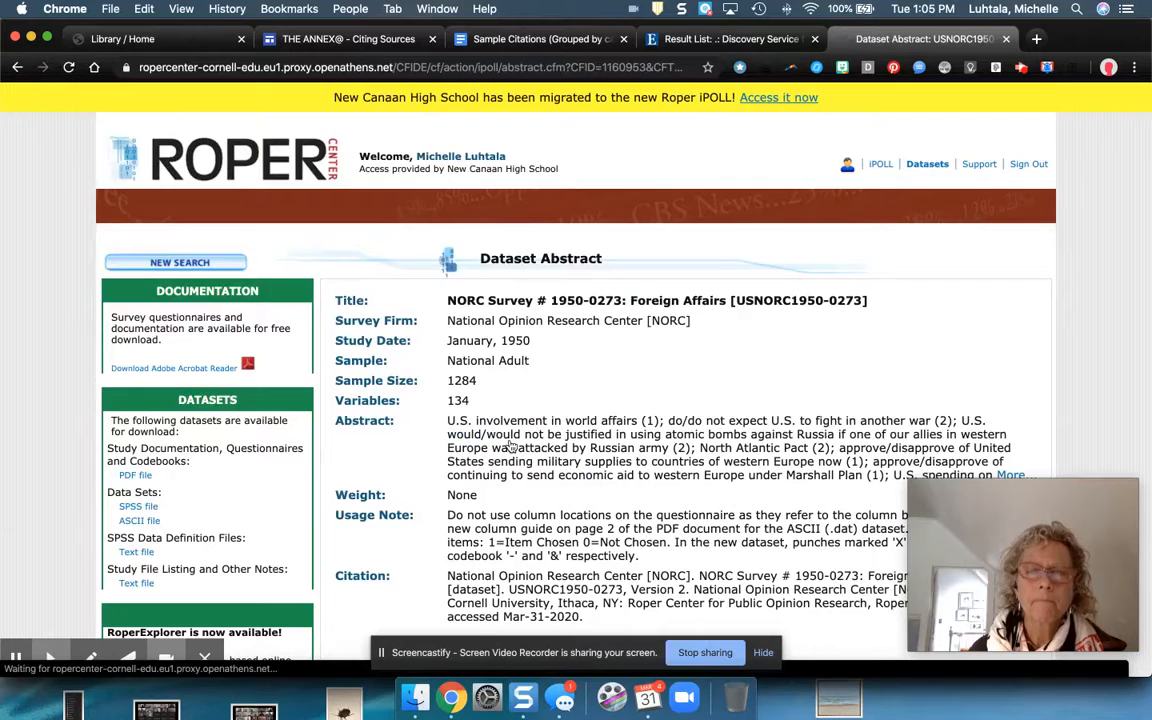
scroll(down, 3)
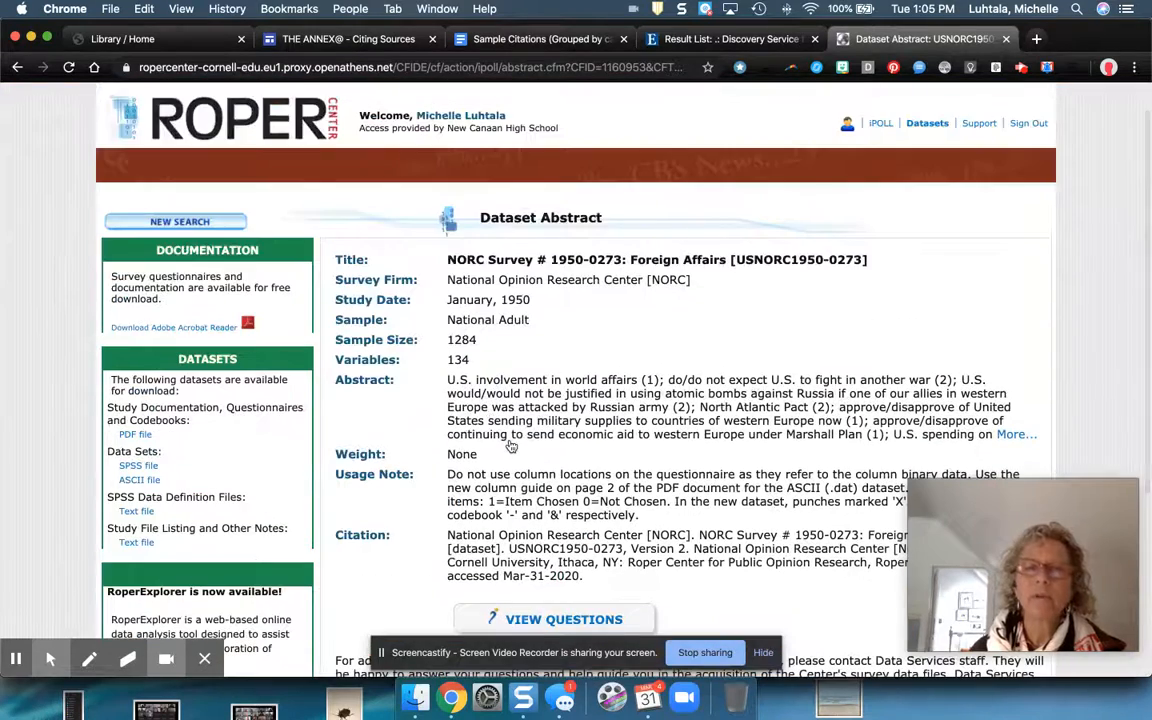